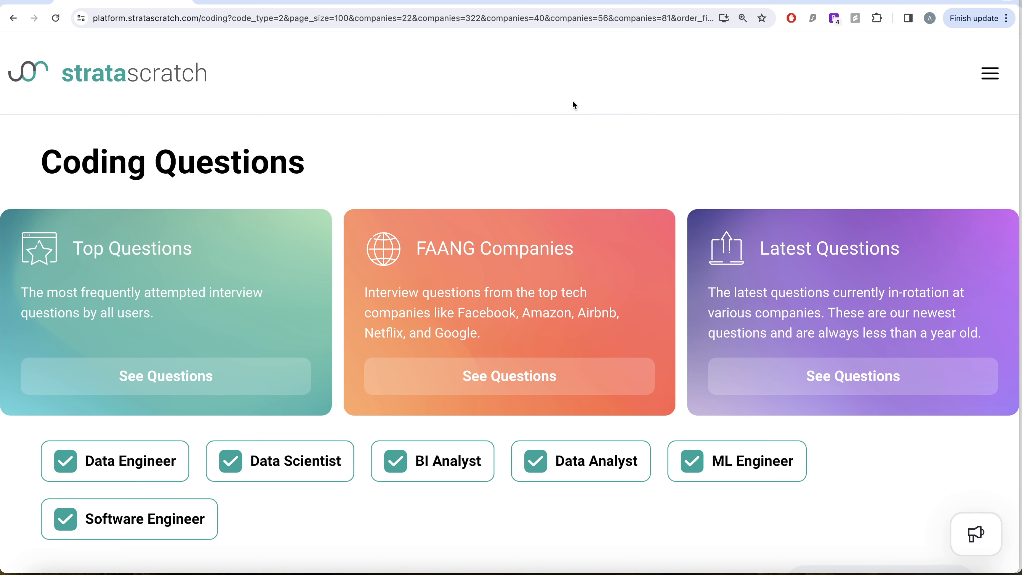
{"action": "mouse_move", "coordinate": [430, 305]}
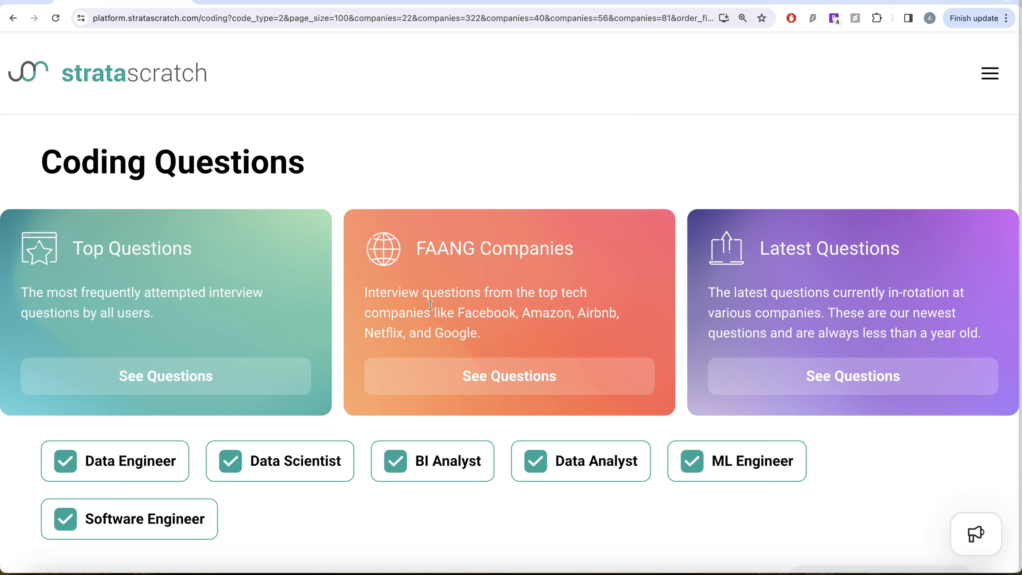
{"action": "mouse_move", "coordinate": [556, 377]}
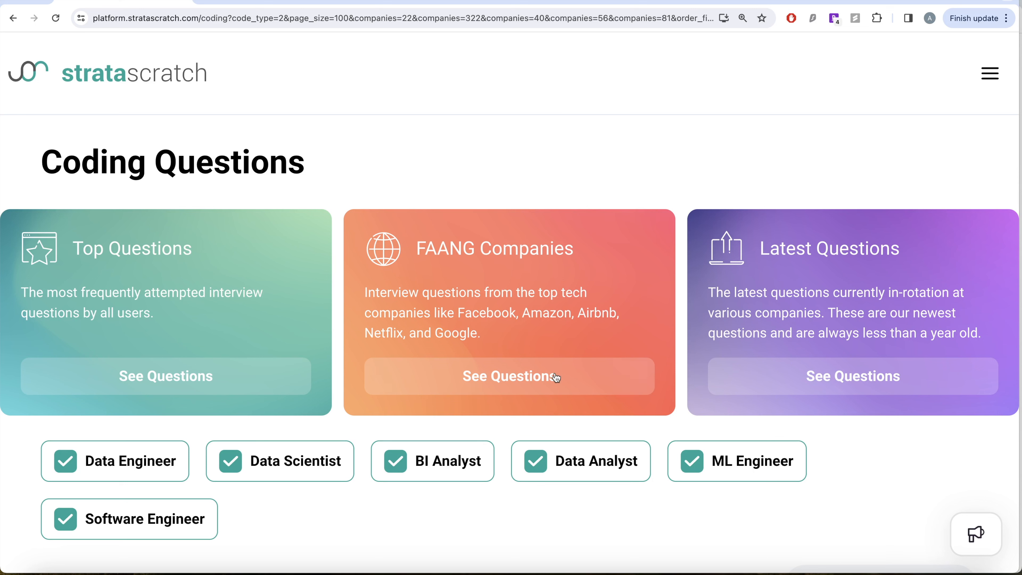
{"action": "mouse_move", "coordinate": [539, 428]}
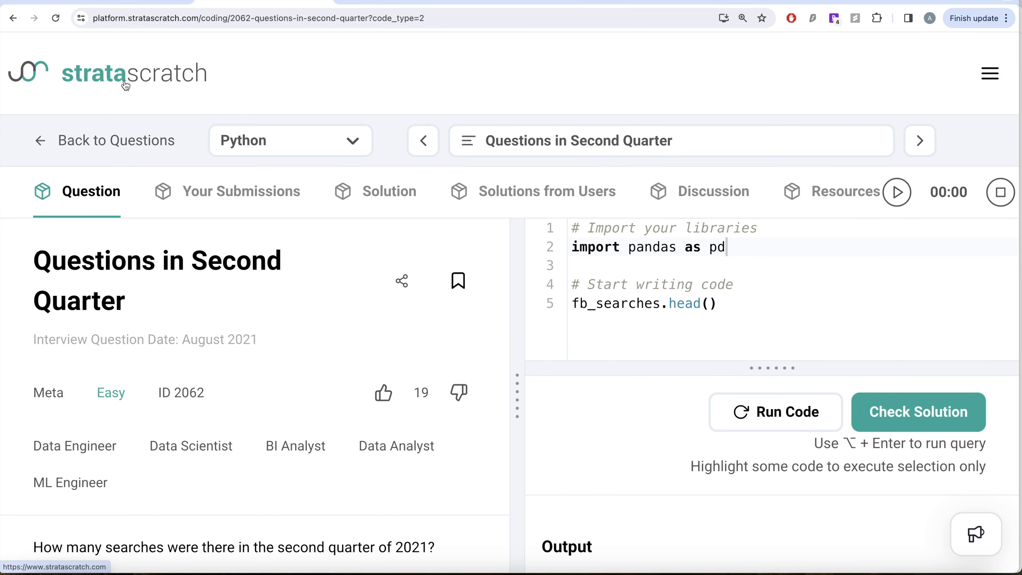
{"action": "mouse_move", "coordinate": [208, 273]}
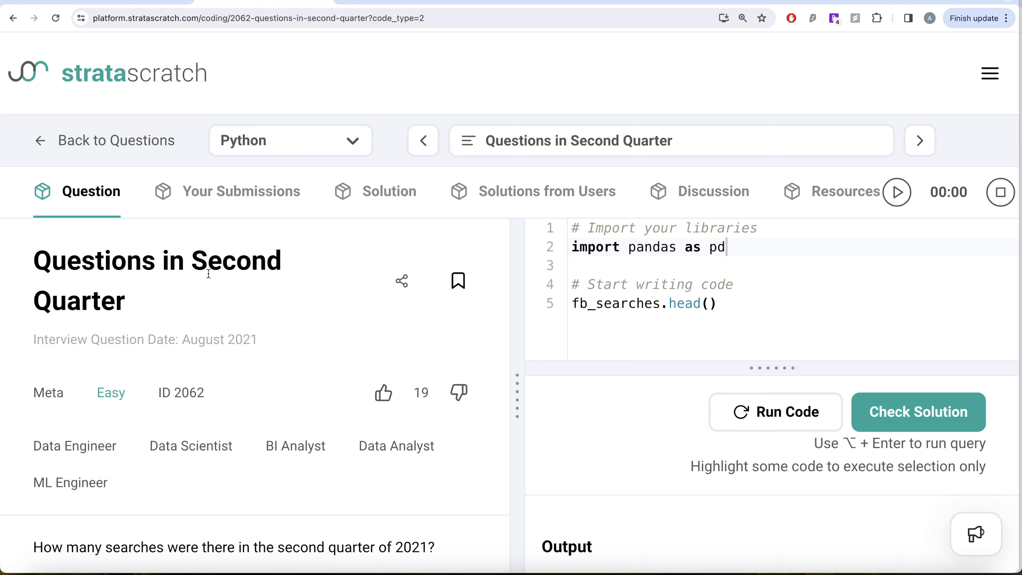
{"action": "mouse_move", "coordinate": [26, 399]}
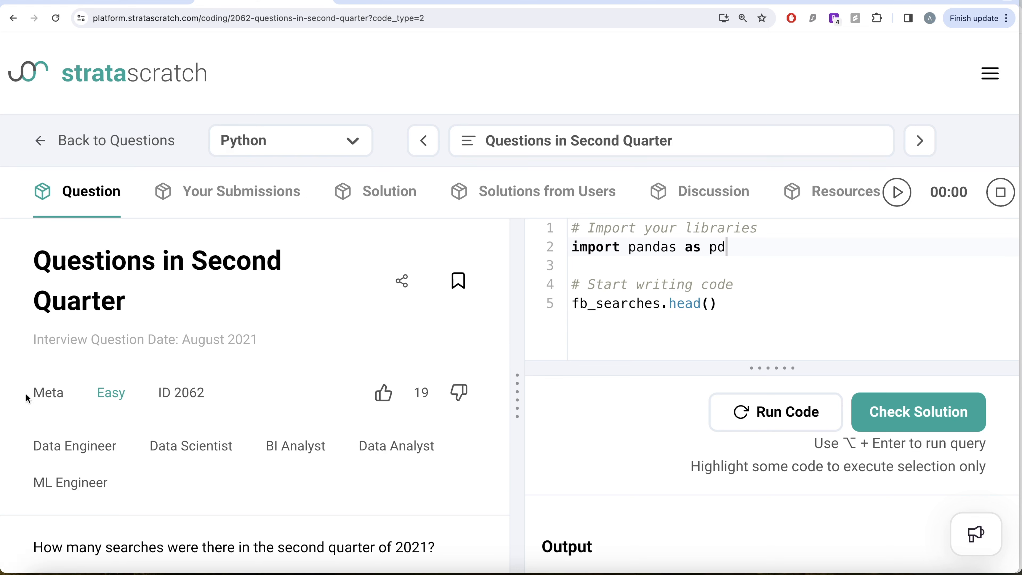
{"action": "mouse_move", "coordinate": [85, 465]}
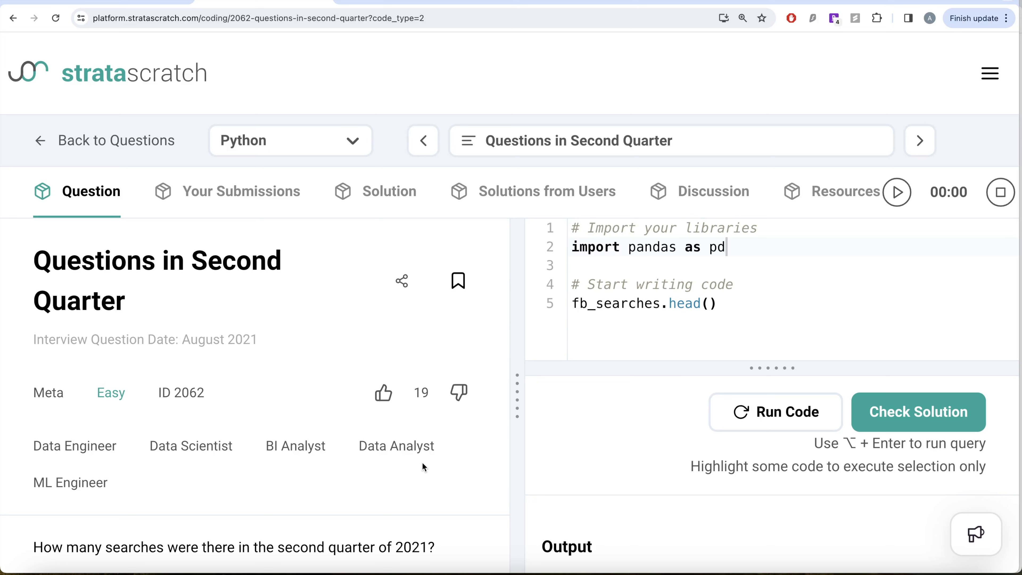
Reveal the Expected Output of 38 and scroll to the fb_searches column schema.
{"action": "scroll", "scroll_direction": "down", "scroll_amount": 3}
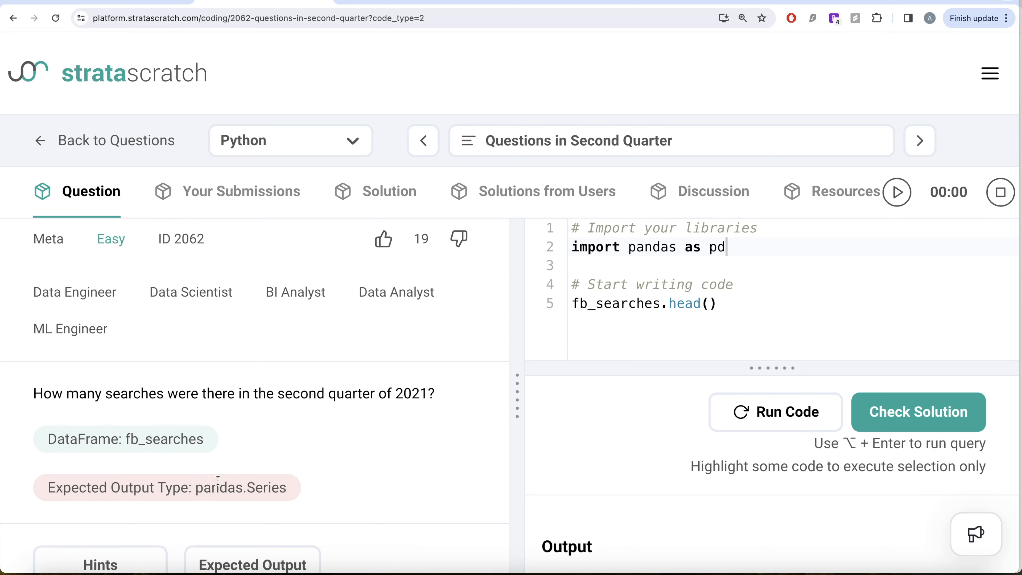
{"action": "mouse_move", "coordinate": [218, 414]}
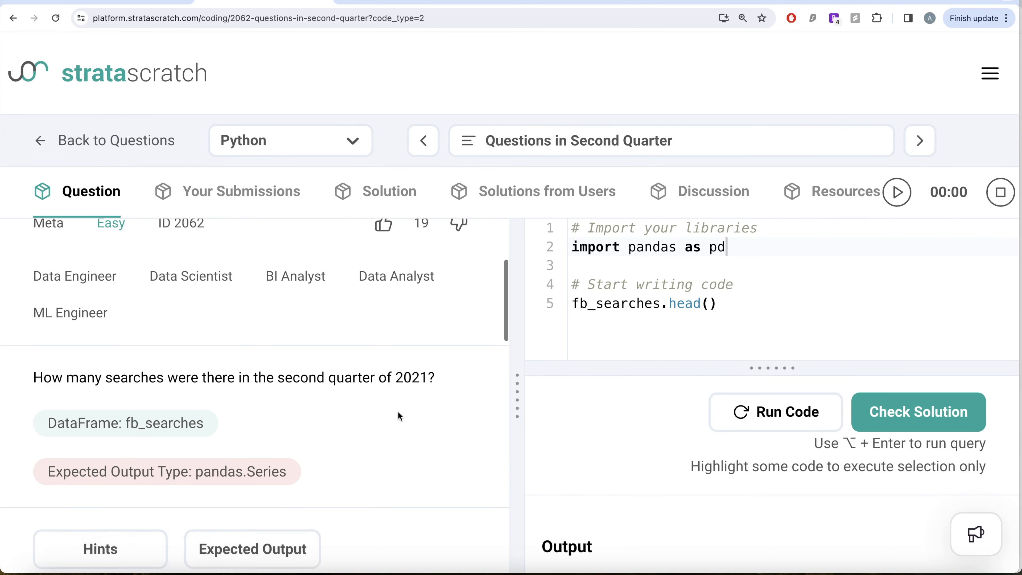
{"action": "scroll", "scroll_direction": "down", "scroll_amount": 3}
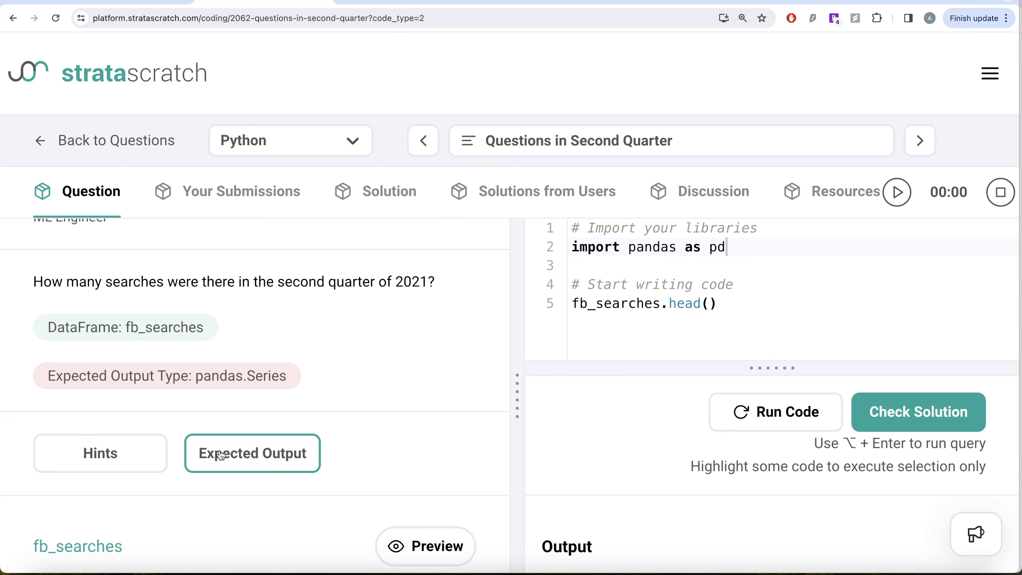
{"action": "left_click", "coordinate": [252, 453]}
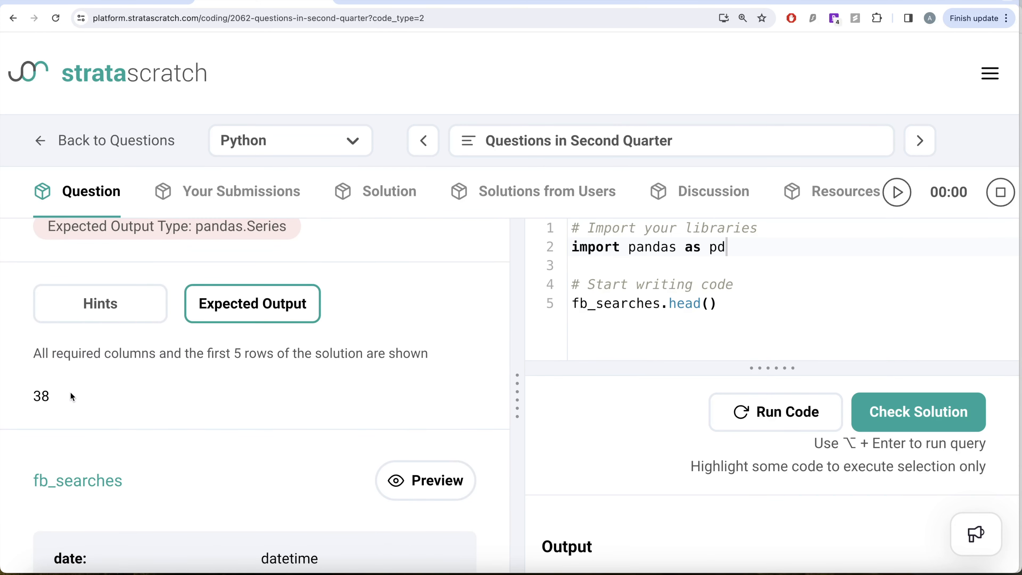
{"action": "mouse_move", "coordinate": [69, 398]}
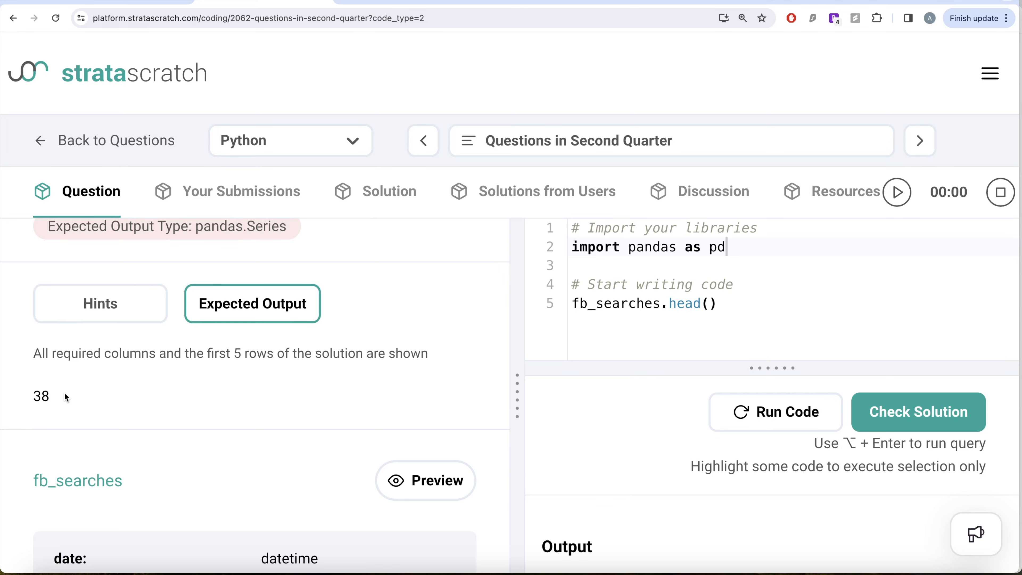
{"action": "scroll", "scroll_direction": "down", "scroll_amount": 3}
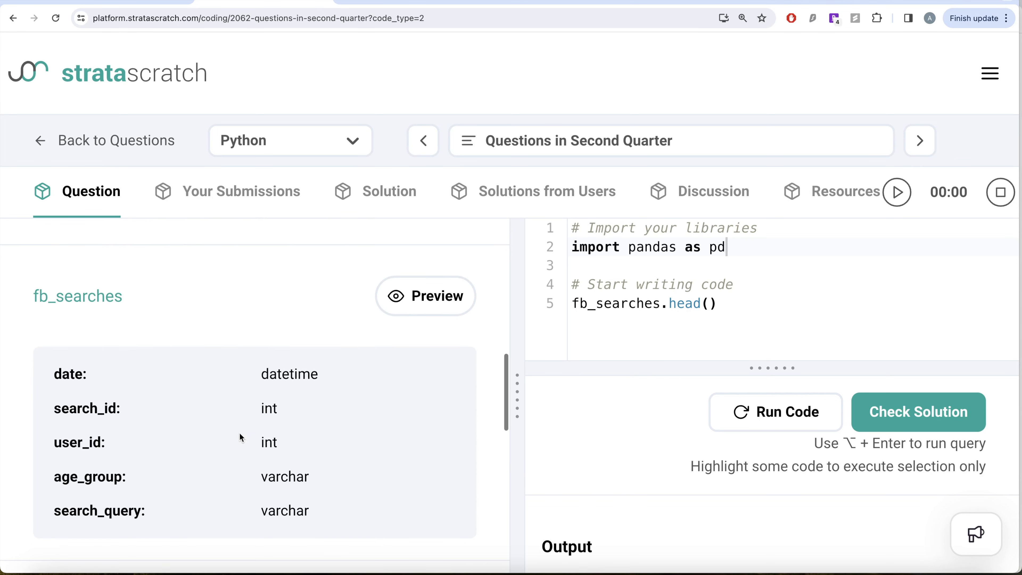
Preview the fb_searches sample rows with date, search_id, user_id and age_group.
{"action": "left_click", "coordinate": [425, 296]}
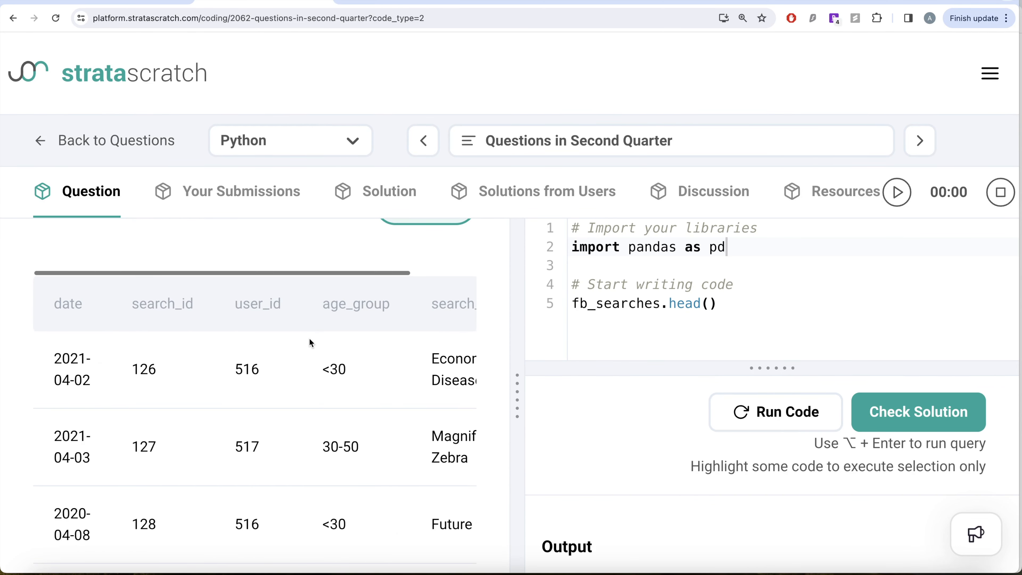
{"action": "scroll", "scroll_direction": "up", "scroll_amount": 3}
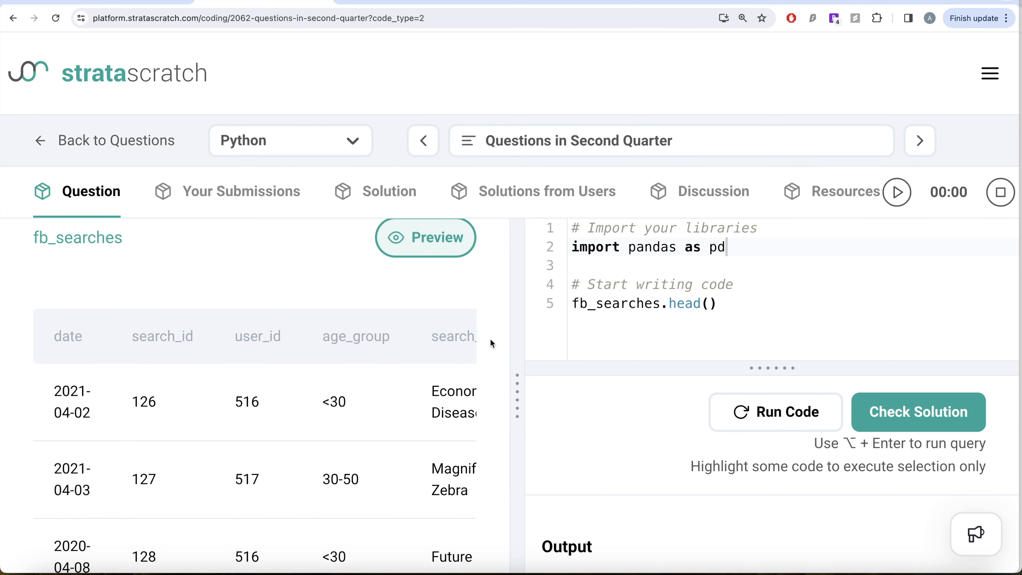
{"action": "mouse_move", "coordinate": [92, 324]}
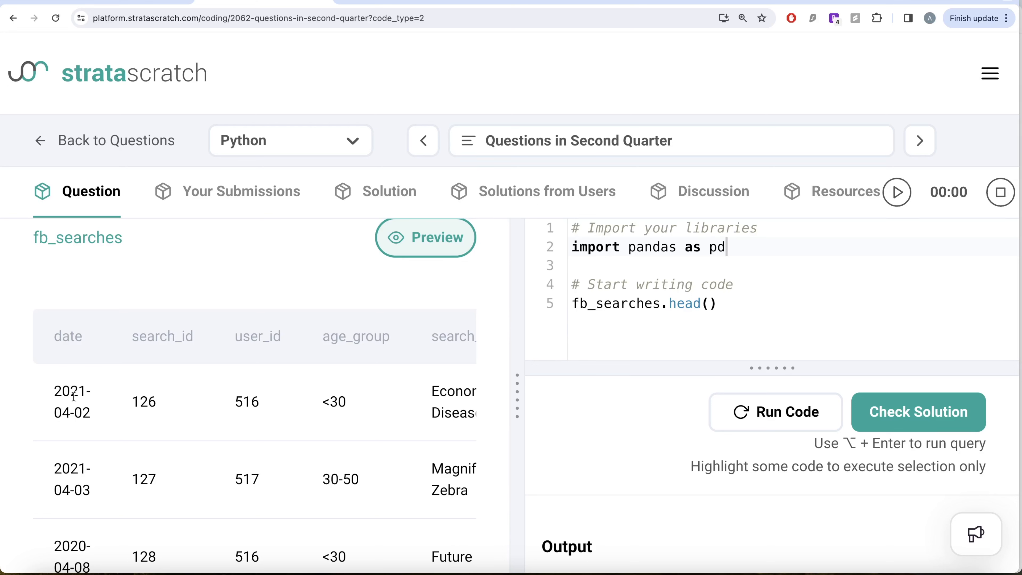
{"action": "mouse_move", "coordinate": [32, 412]}
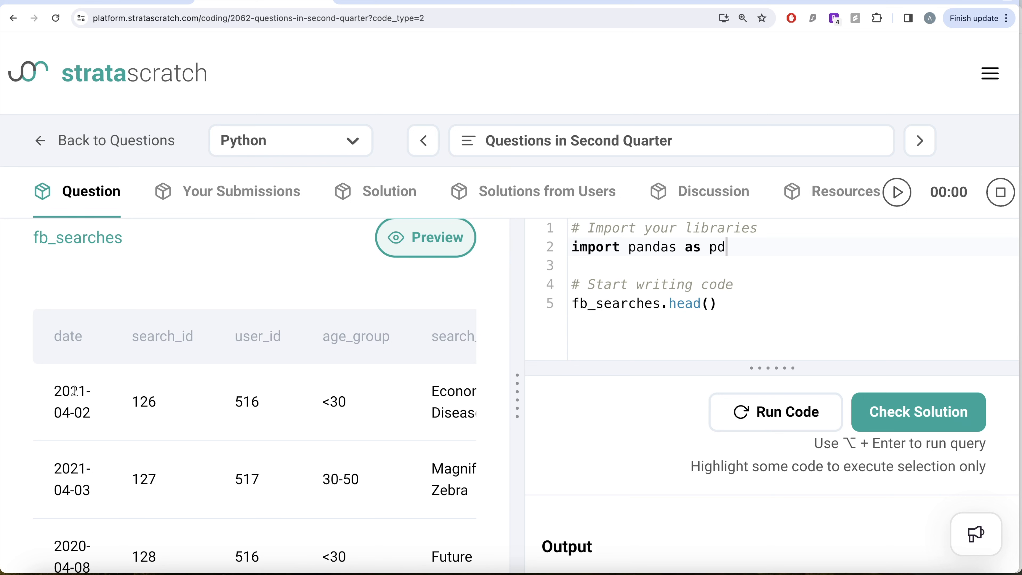
{"action": "mouse_move", "coordinate": [247, 365]}
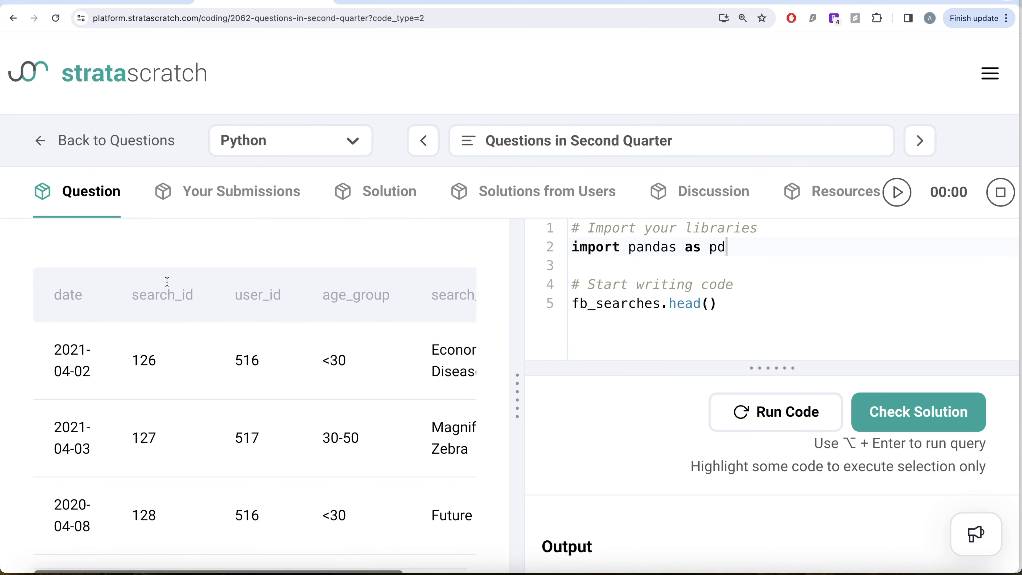
{"action": "scroll", "scroll_direction": "down", "scroll_amount": 3}
{"action": "type", "text": ","}
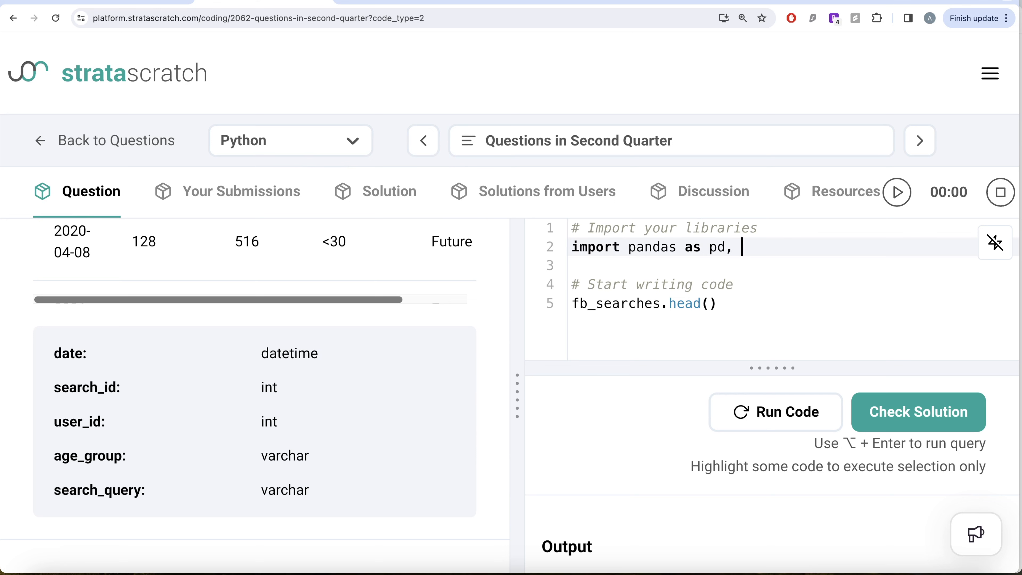
Extend line 2 to read 'import pandas as pd, datetime as dt'.
{"action": "type", "text": "dat"}
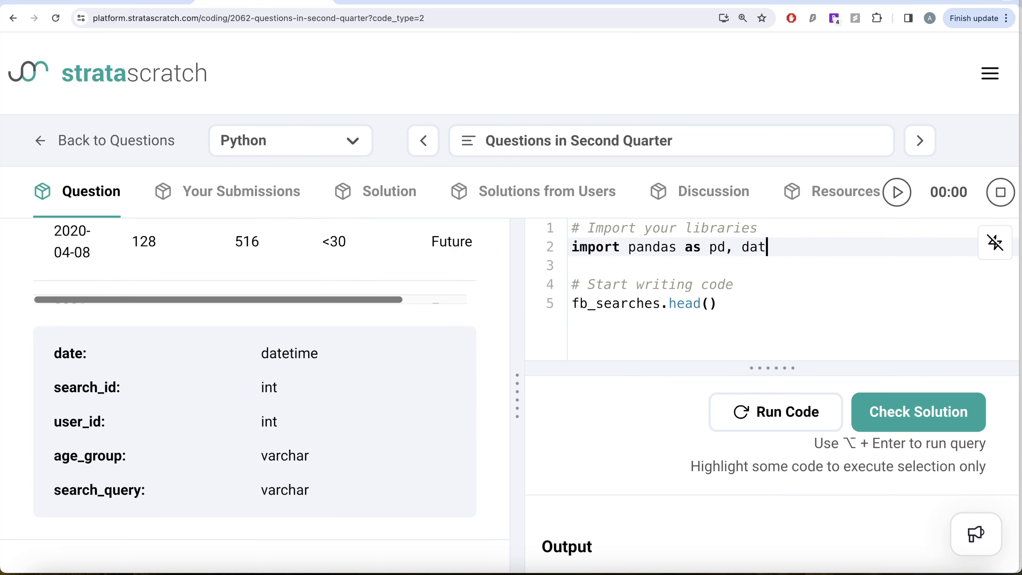
{"action": "type", "text": "etime a"}
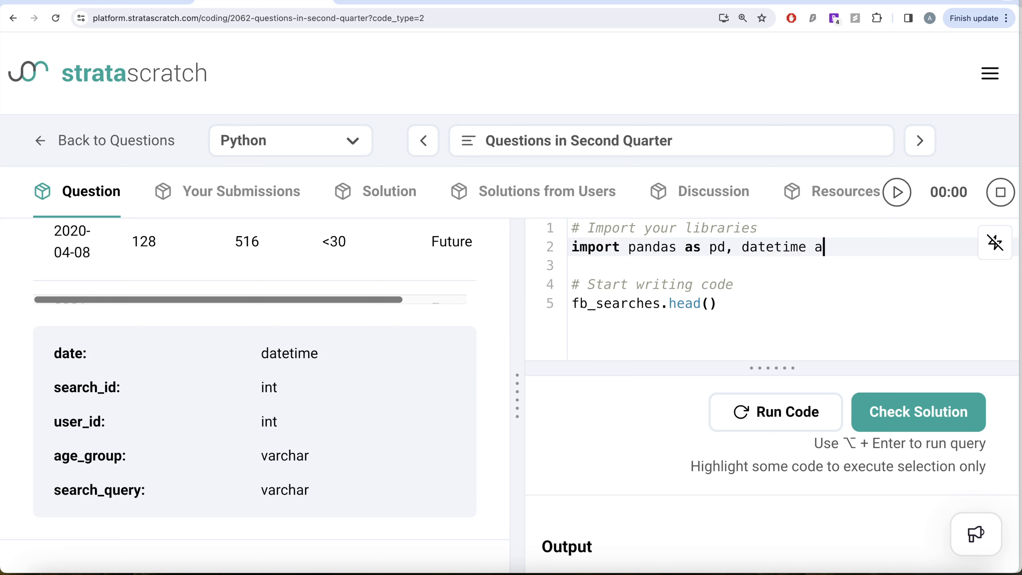
{"action": "type", "text": "s dt"}
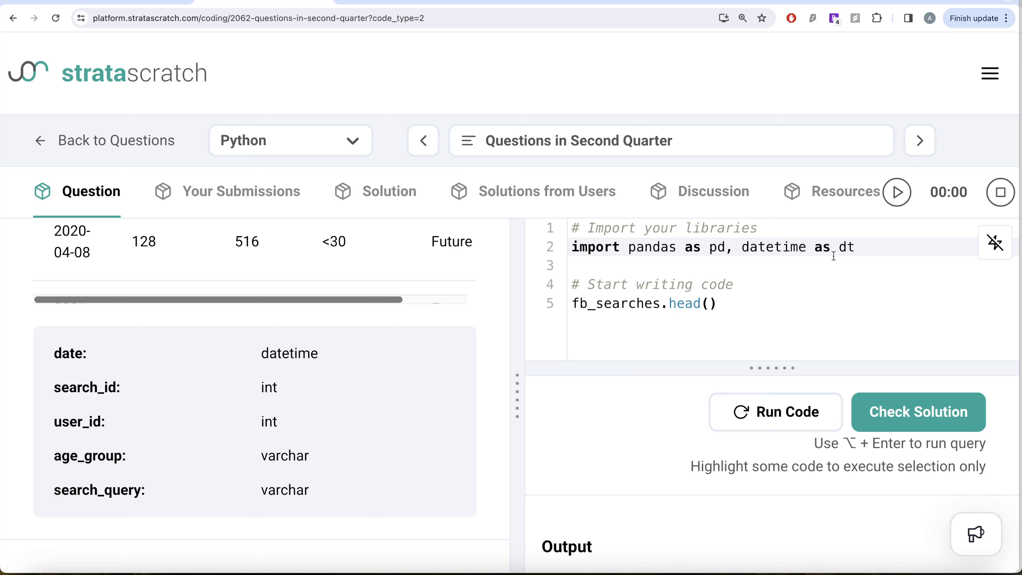
{"action": "mouse_move", "coordinate": [795, 284]}
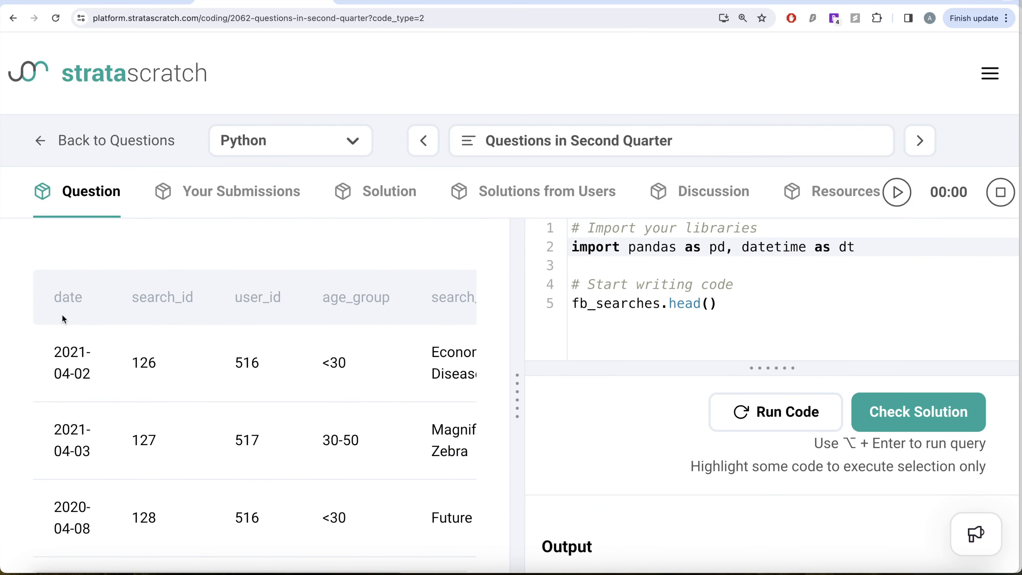
Replace .head() with the year check fb_searches['date'].dt.year == 2021.
{"action": "left_click", "coordinate": [720, 304]}
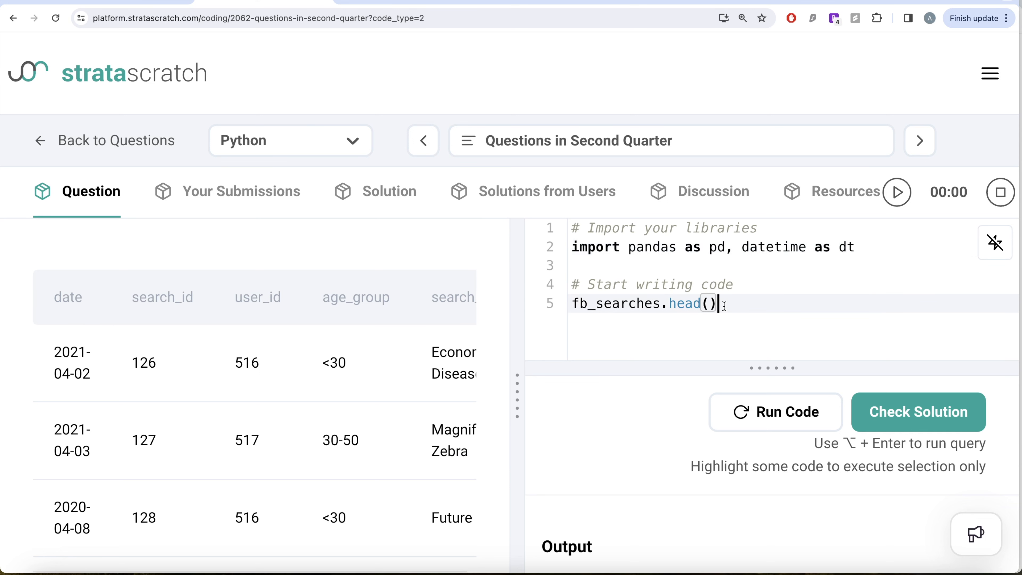
{"action": "key", "text": "Backspace"}
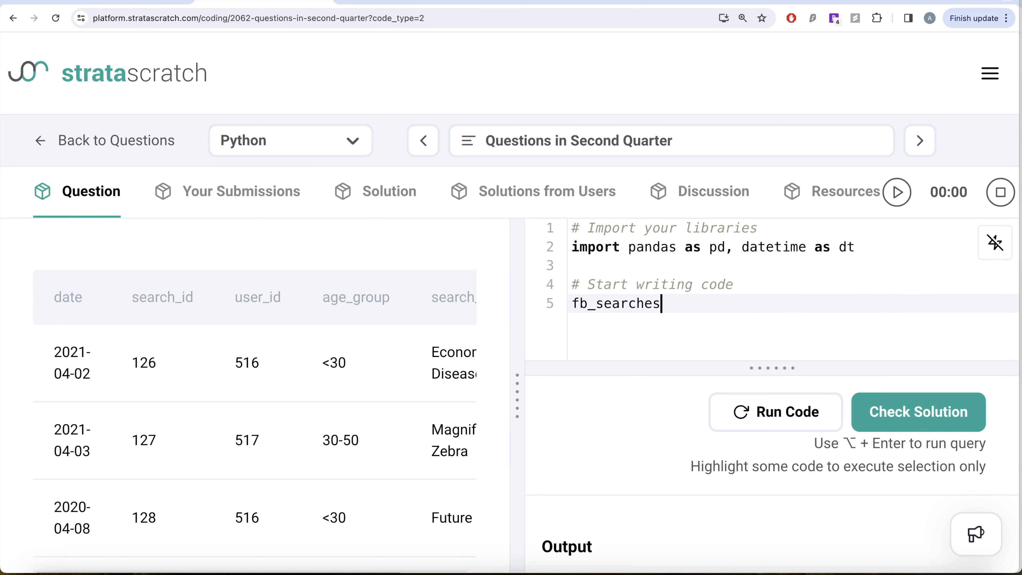
{"action": "type", "text": "['date']"}
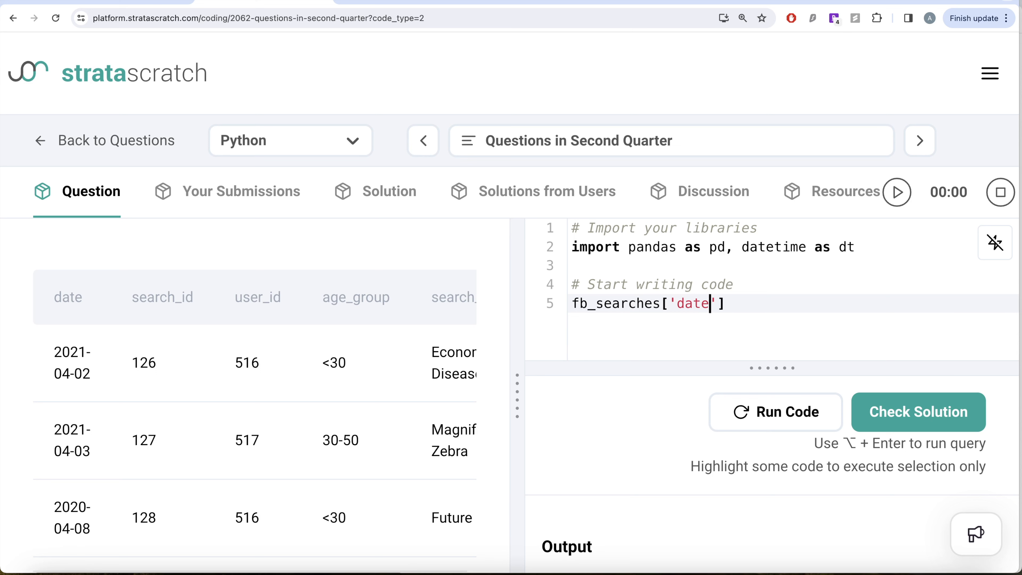
{"action": "type", "text": ".dt"}
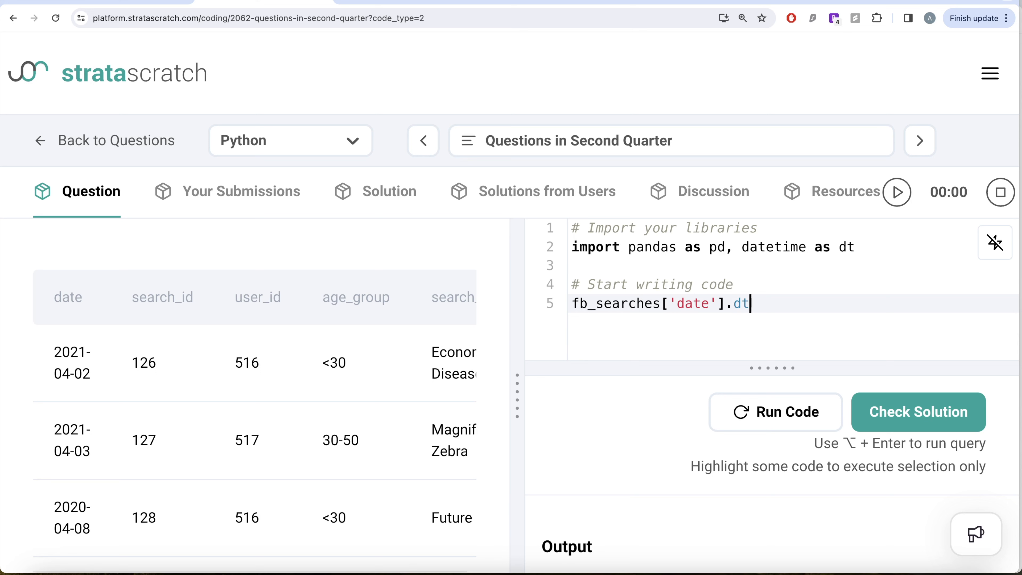
{"action": "type", "text": ".year"}
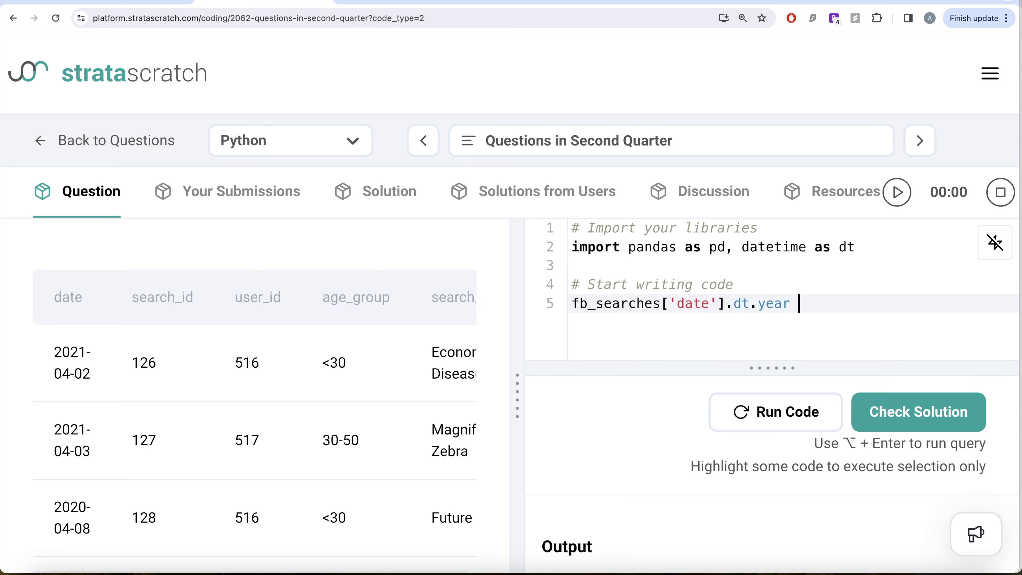
{"action": "type", "text": "== 202"}
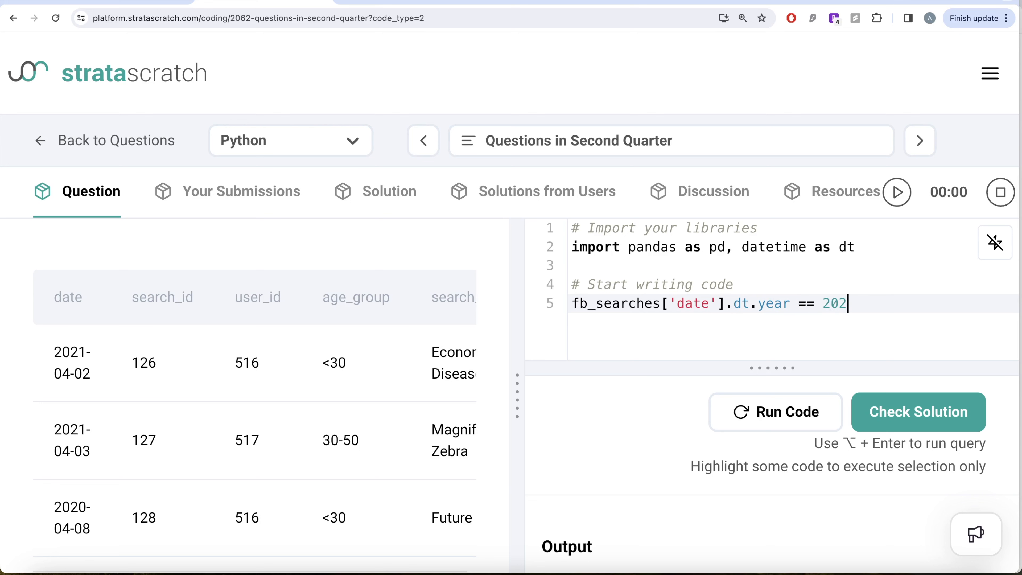
{"action": "type", "text": "1"}
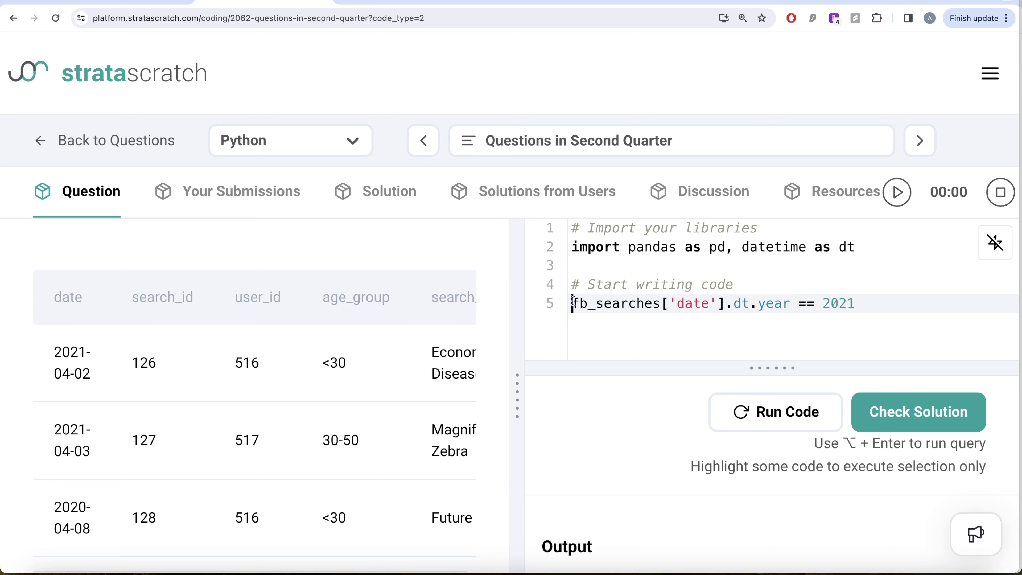
Add & (fb_searches['date'].dt.quarter == 2) in parentheses and run to see boolean results.
{"action": "type", "text": "("}
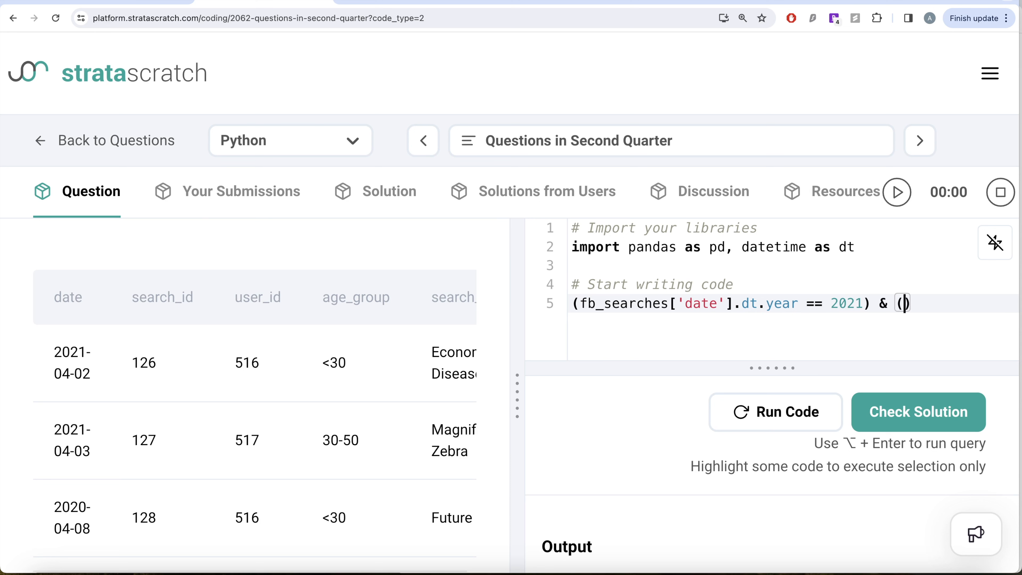
{"action": "type", "text": "fb_searches['"}
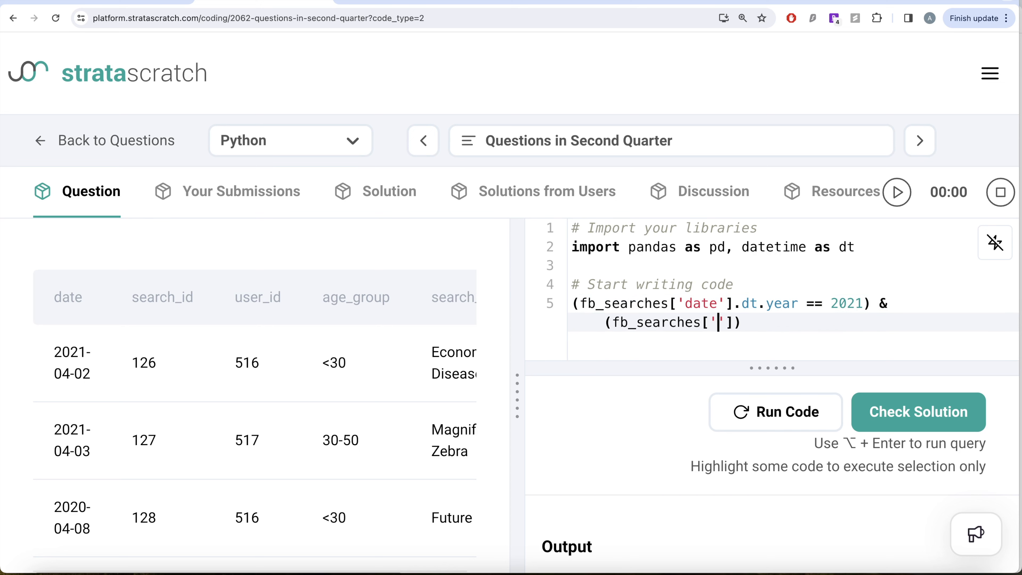
{"action": "type", "text": "date"}
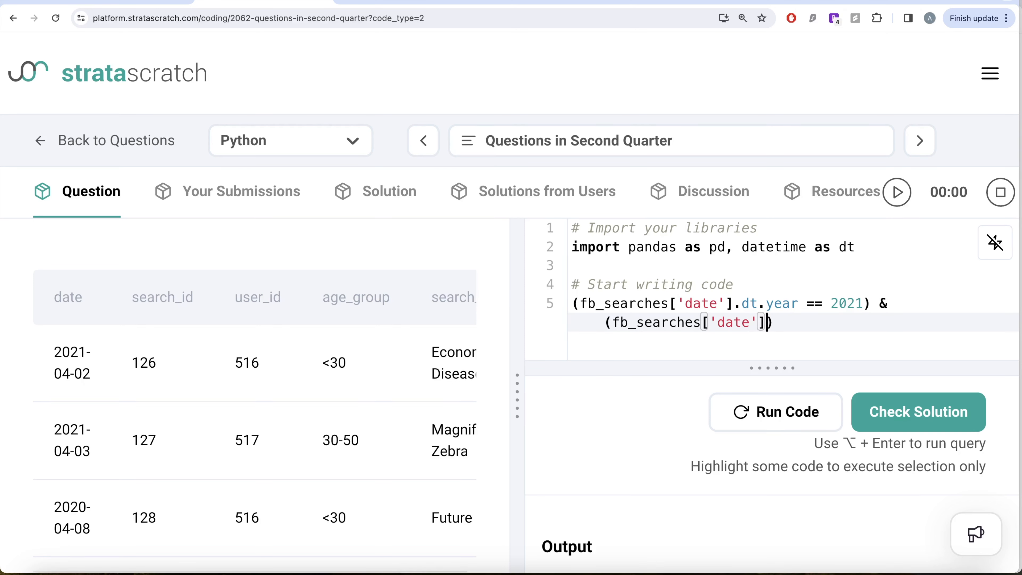
{"action": "type", "text": ".dt.quarter"}
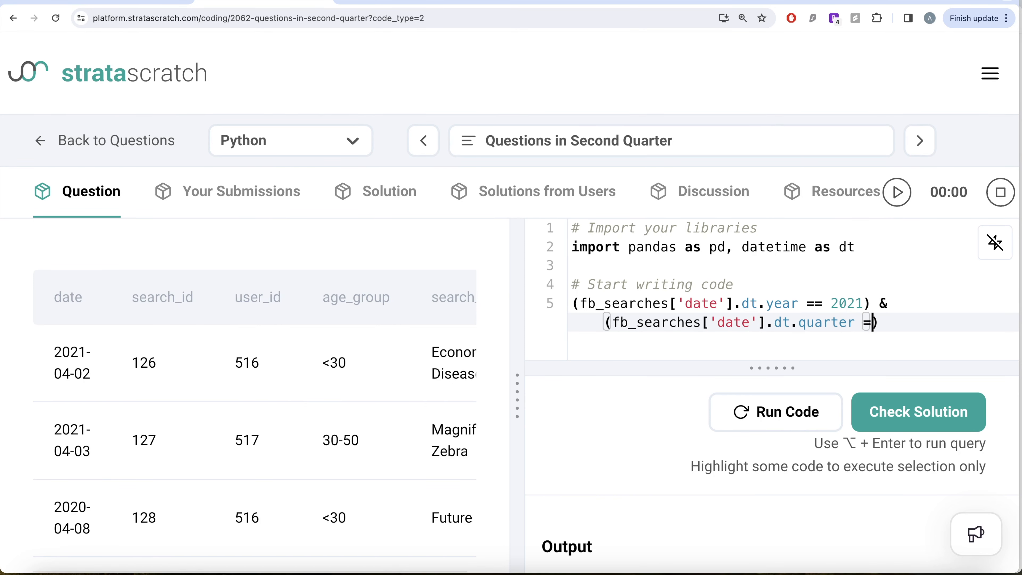
{"action": "type", "text": "= 2"}
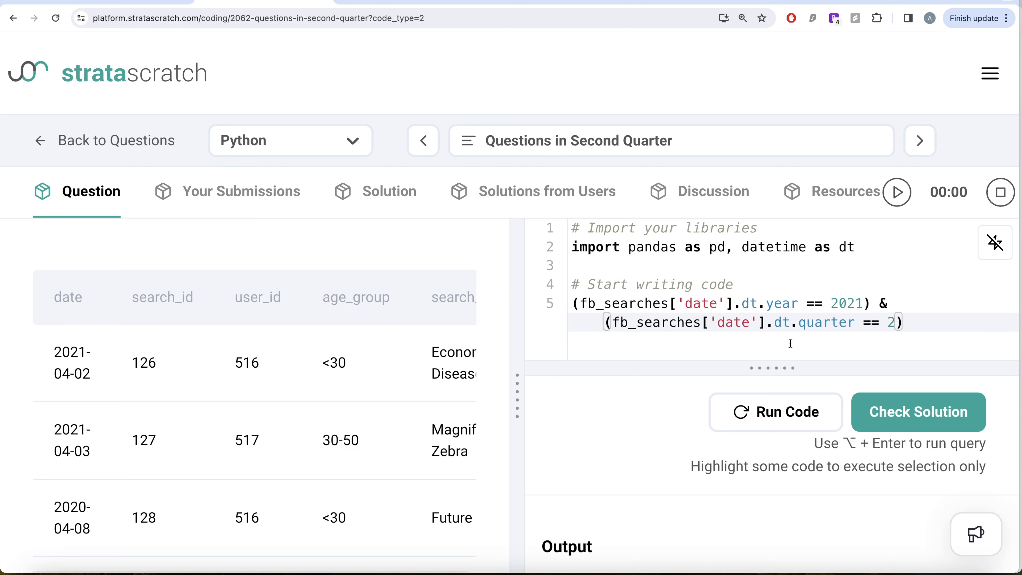
{"action": "left_click", "coordinate": [776, 412]}
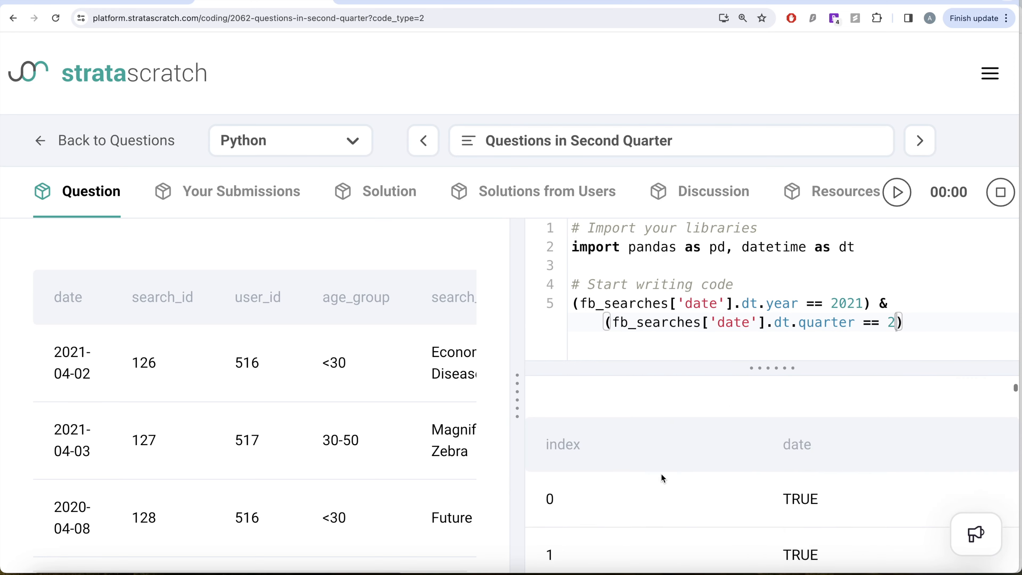
Wrap the 2021 quarter-2 condition inside fb_searches[...] as a row filter.
{"action": "scroll", "scroll_direction": "down", "scroll_amount": 3}
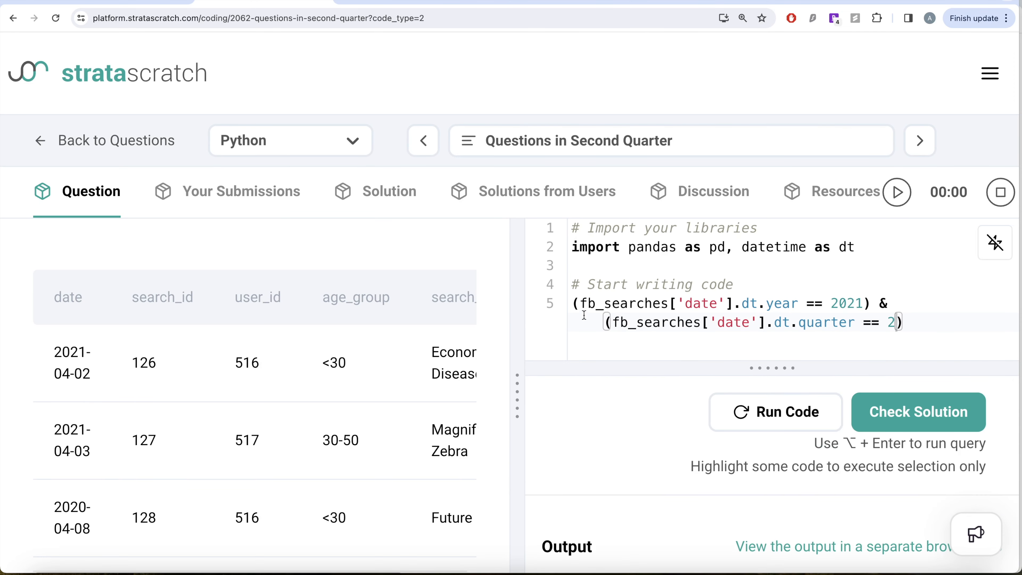
{"action": "type", "text": "fb_searches"}
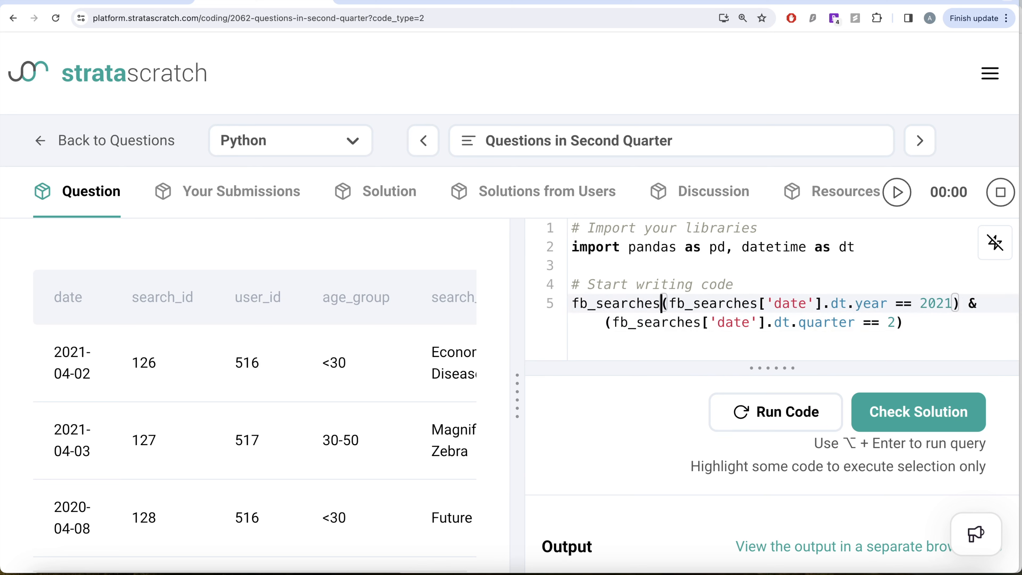
{"action": "type", "text": "["}
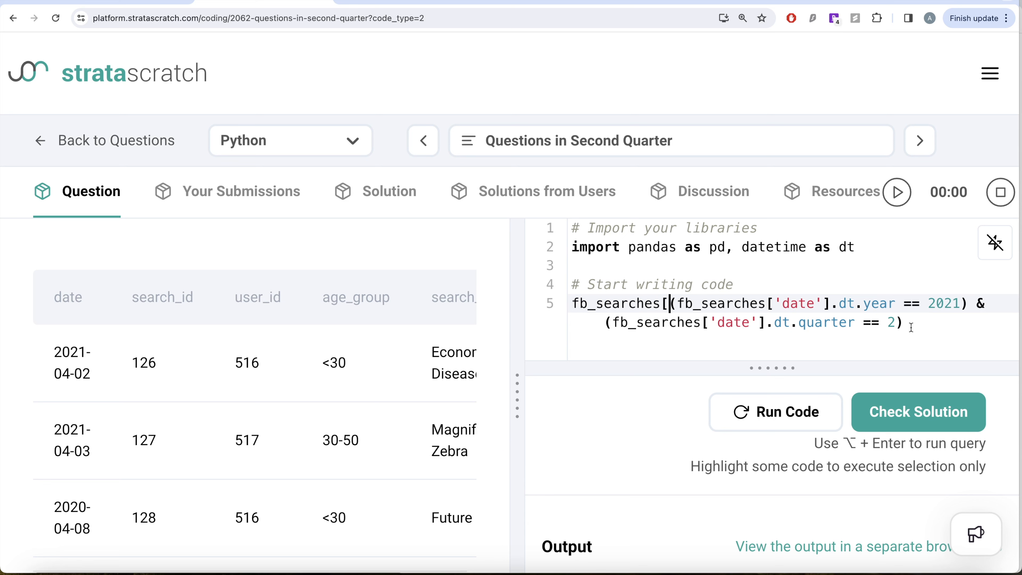
{"action": "type", "text": "]"}
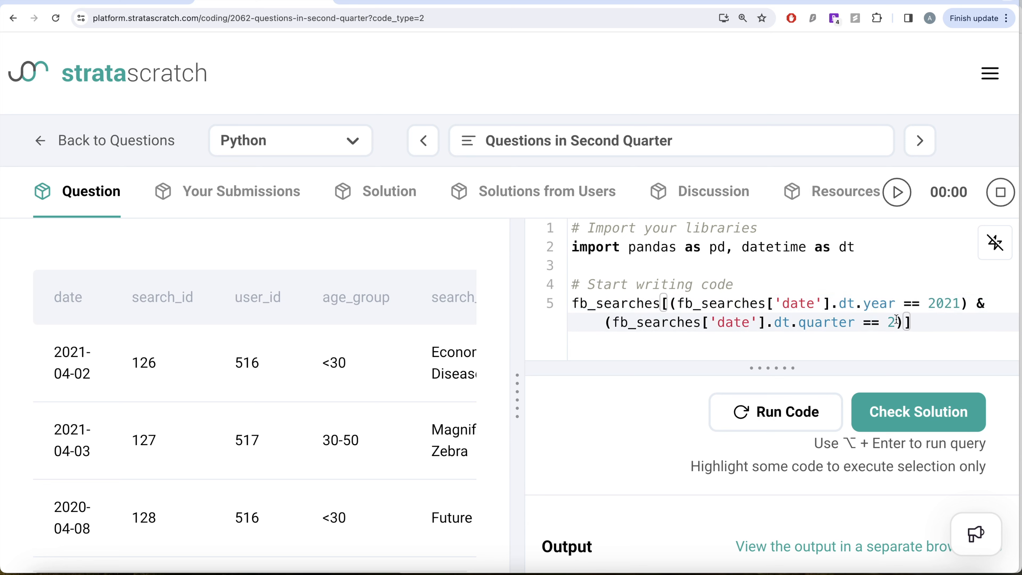
{"action": "mouse_move", "coordinate": [775, 412]}
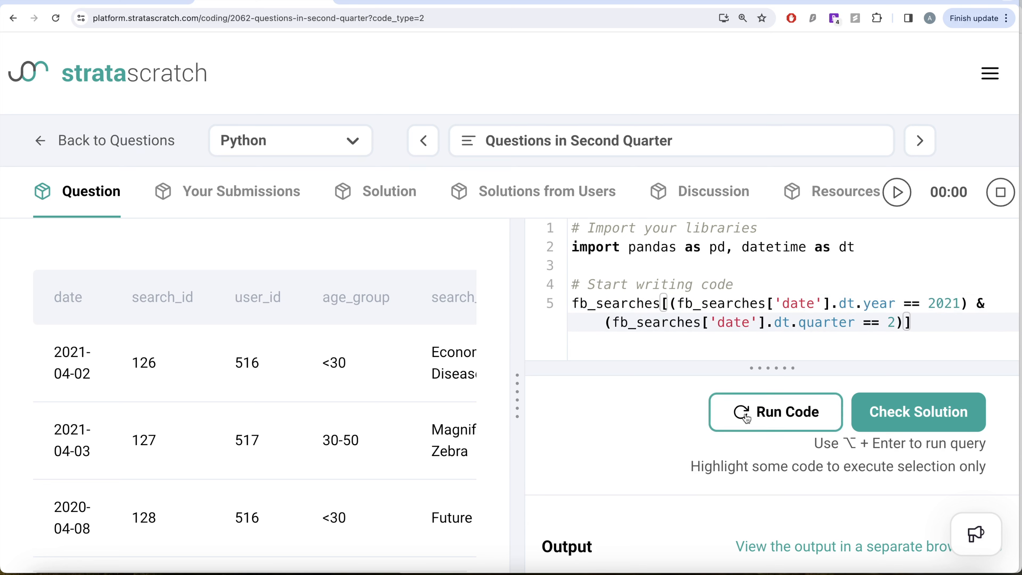
Run the filter to list only Q2 2021 rows and compare with Expected Output 38.
{"action": "left_click", "coordinate": [775, 412]}
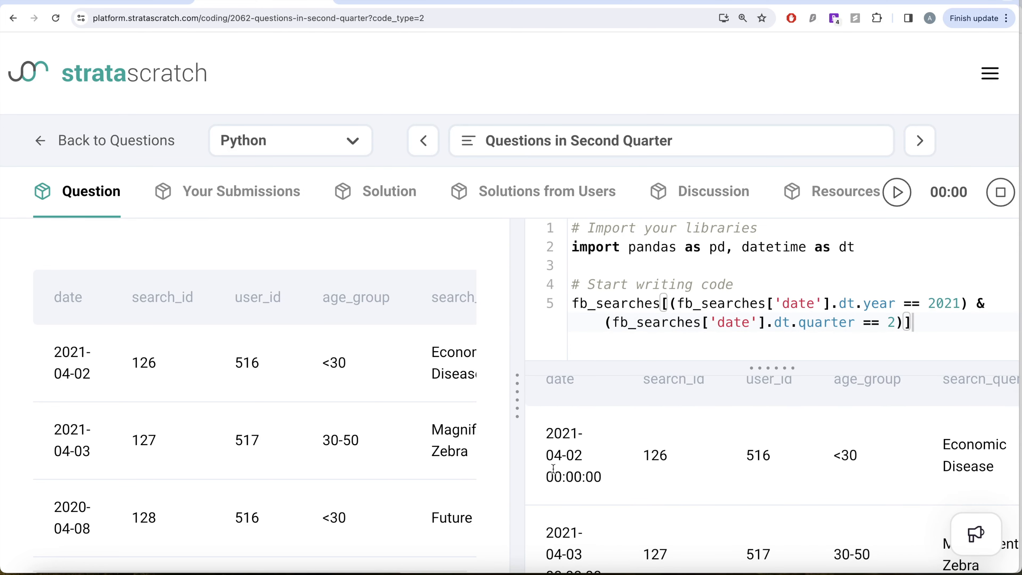
{"action": "scroll", "scroll_direction": "down", "scroll_amount": 3}
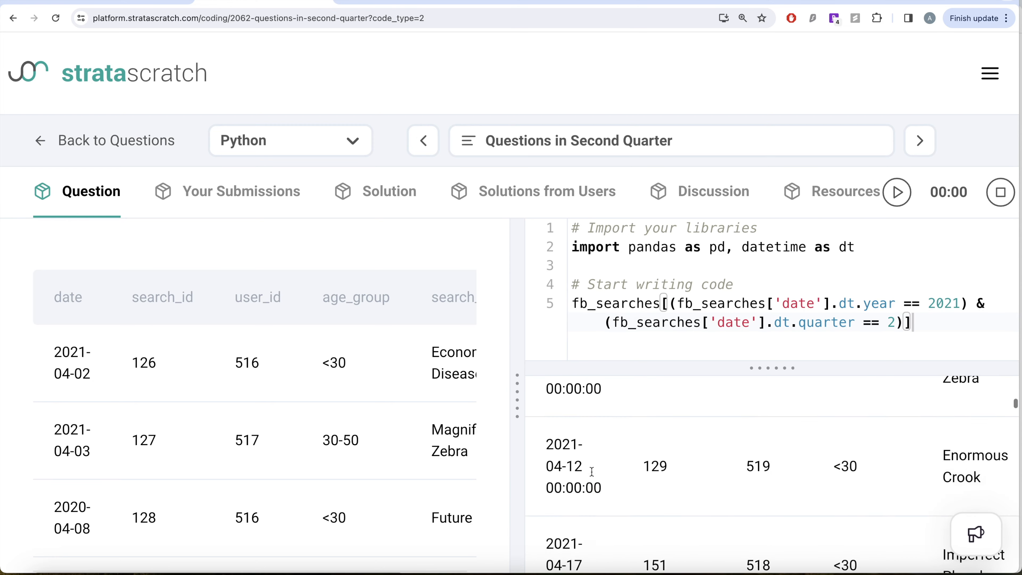
{"action": "scroll", "scroll_direction": "up", "scroll_amount": 3}
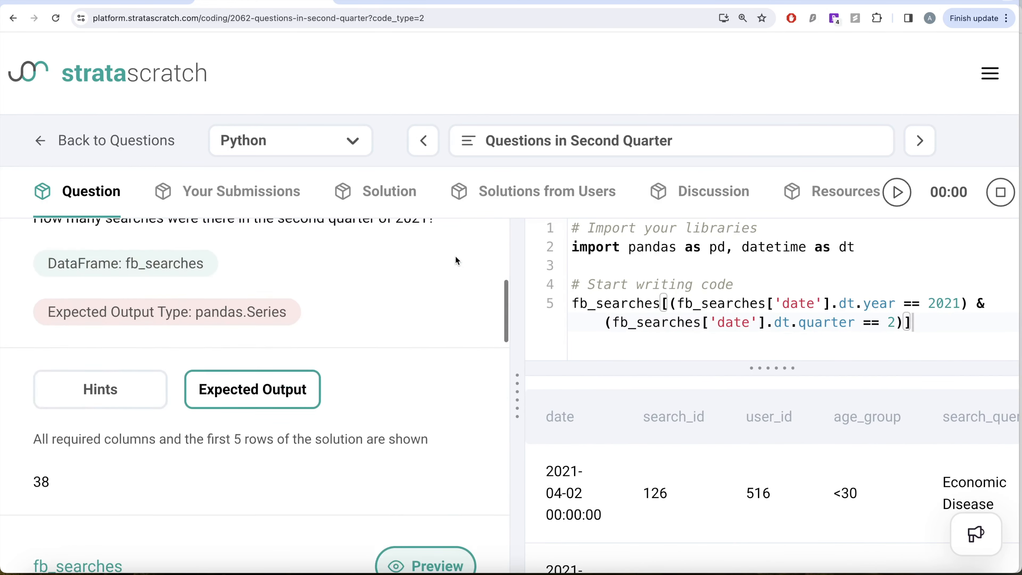
{"action": "scroll", "scroll_direction": "up", "scroll_amount": 3}
{"action": "type", "text": "['"}
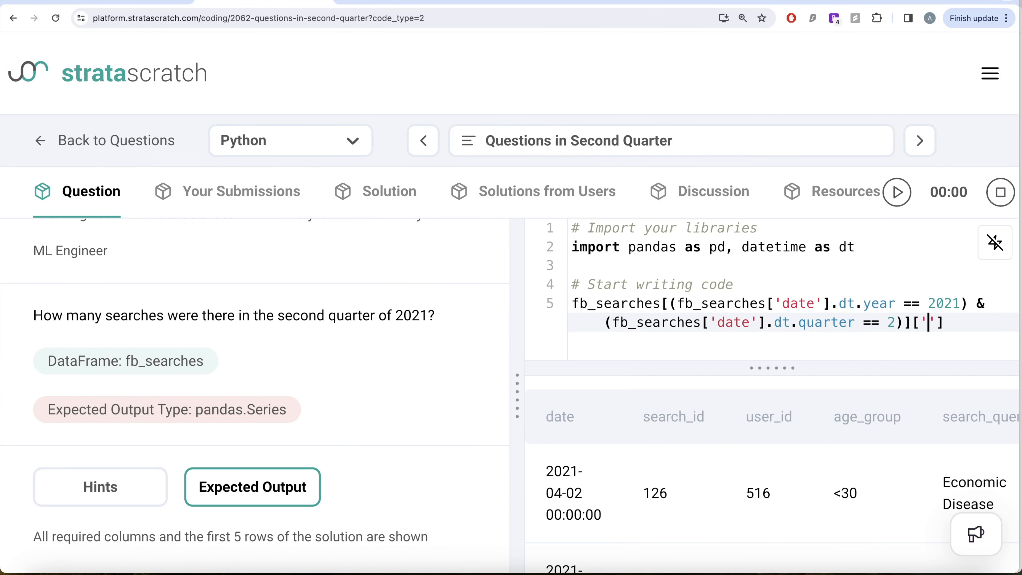
Append ['search_id'].count() to the filtered rows so the output shows 38.
{"action": "type", "text": "search_id"}
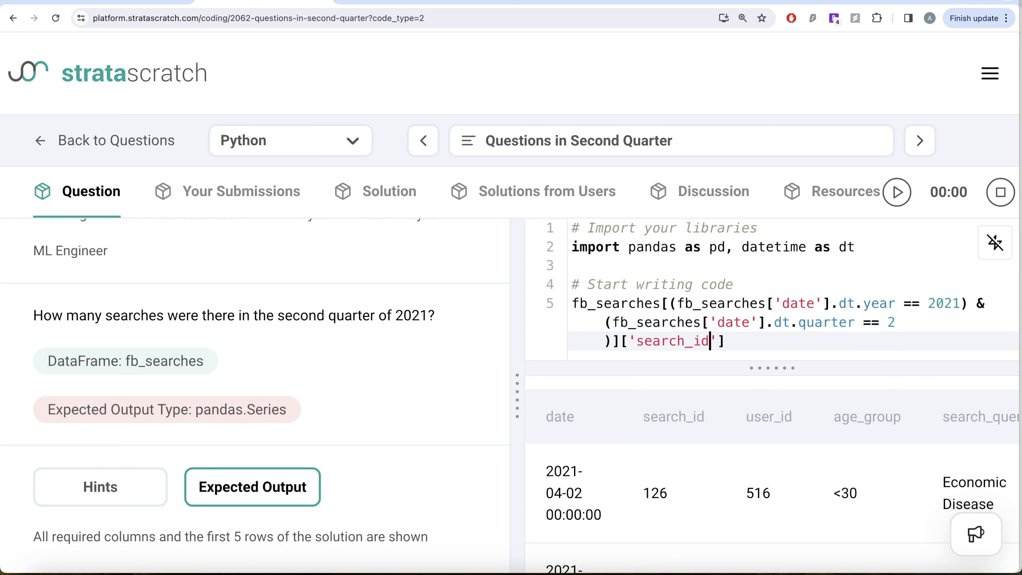
{"action": "type", "text": ".co"}
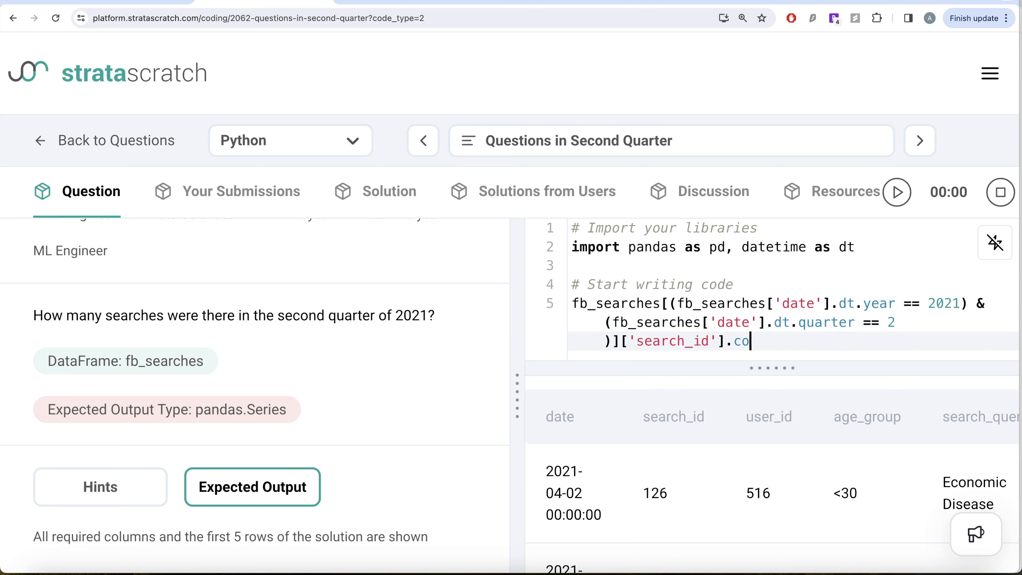
{"action": "type", "text": "unt()"}
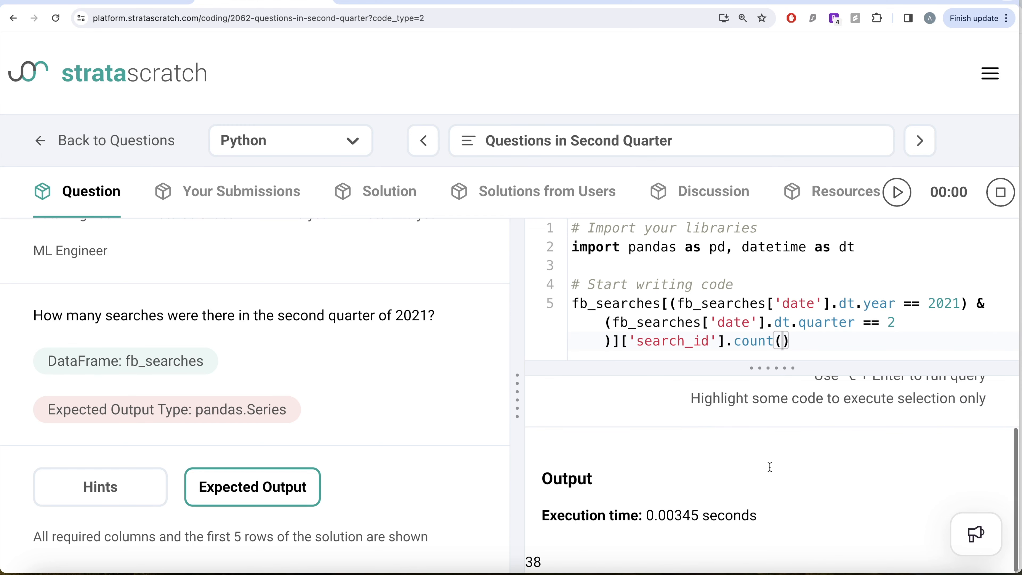
{"action": "mouse_move", "coordinate": [356, 454]}
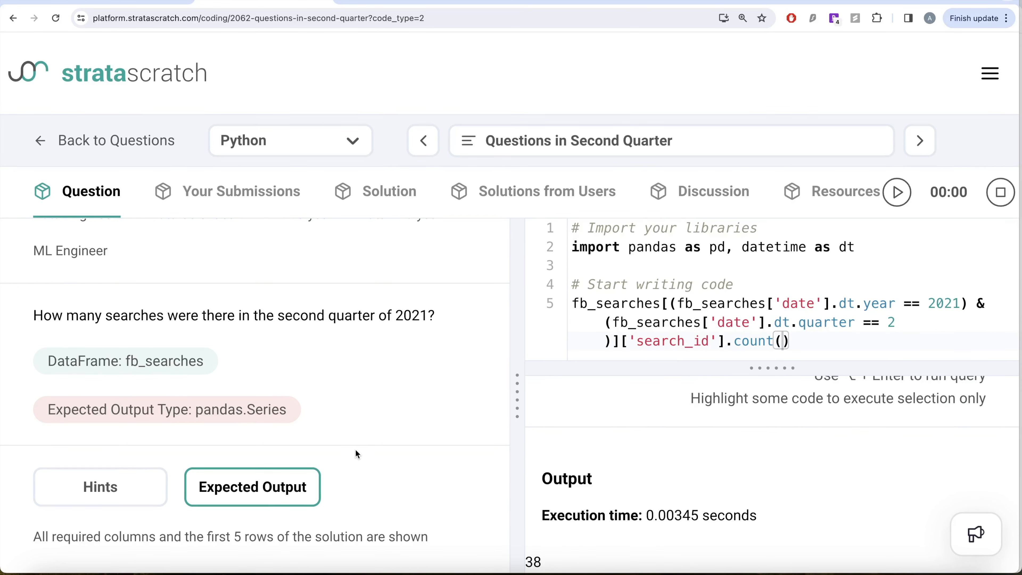
{"action": "scroll", "scroll_direction": "down", "scroll_amount": 3}
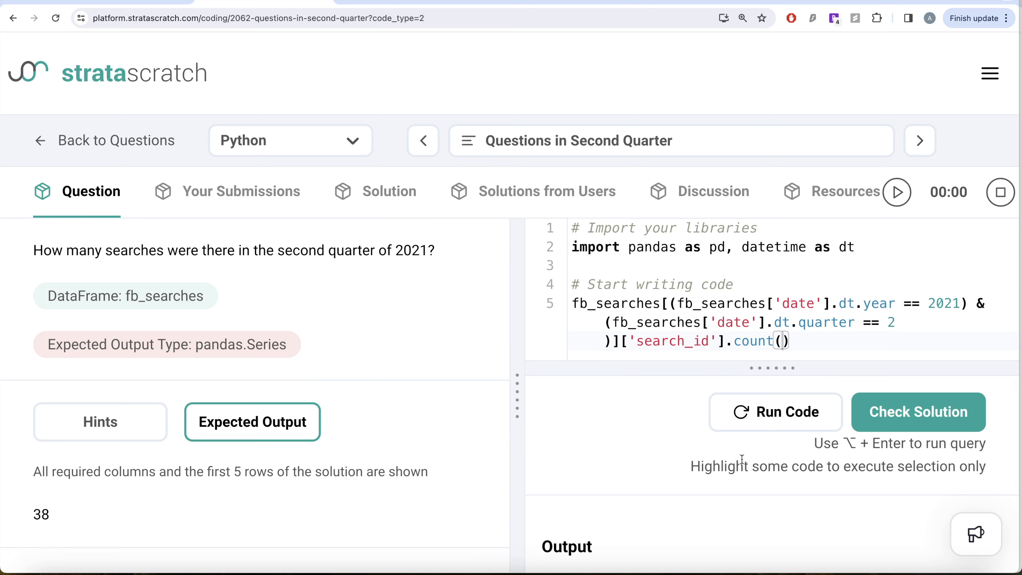
Check the solution so the question is marked Solved.
{"action": "left_click", "coordinate": [775, 412]}
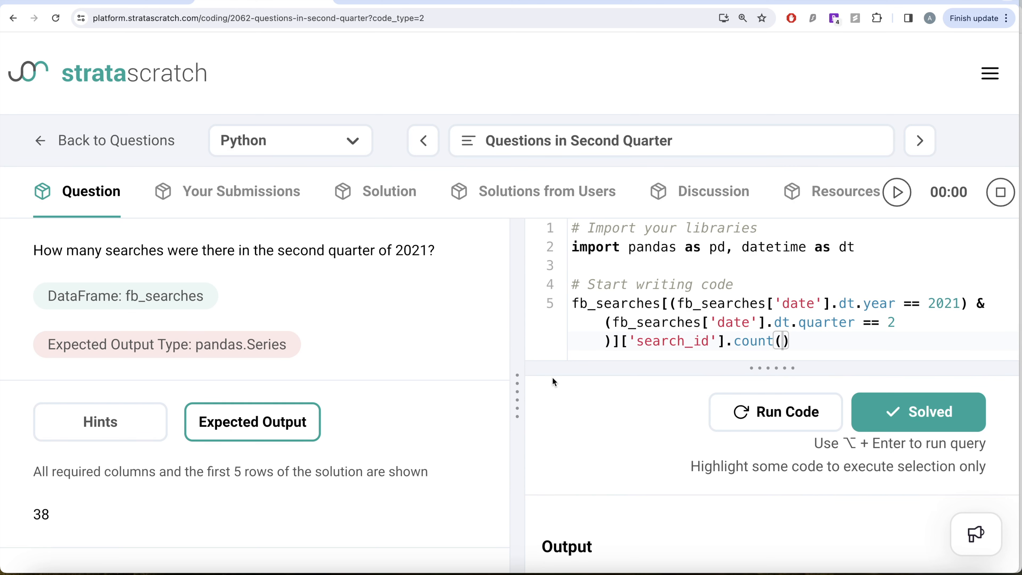
{"action": "scroll", "scroll_direction": "down", "scroll_amount": 3}
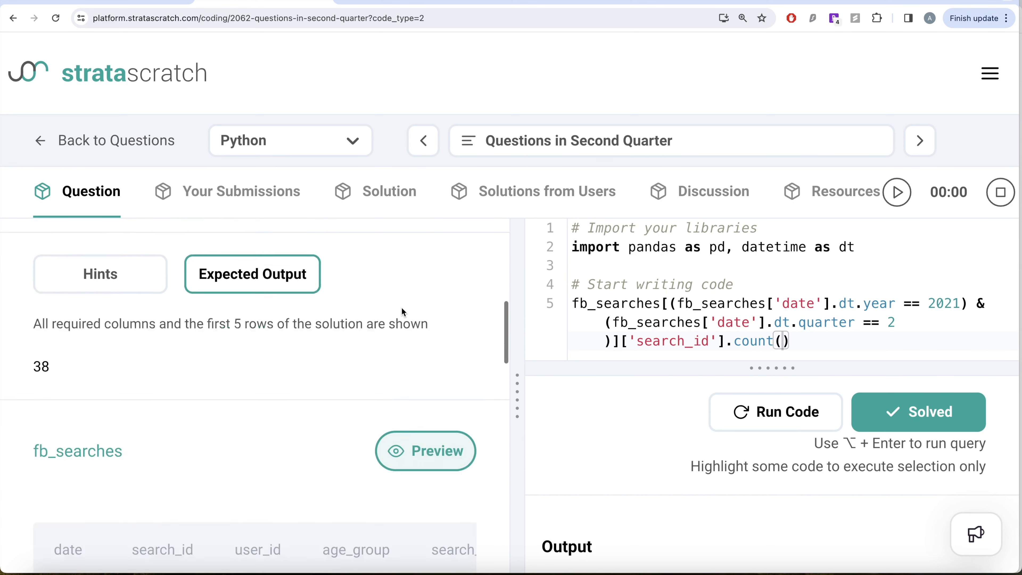
{"action": "scroll", "scroll_direction": "down", "scroll_amount": 3}
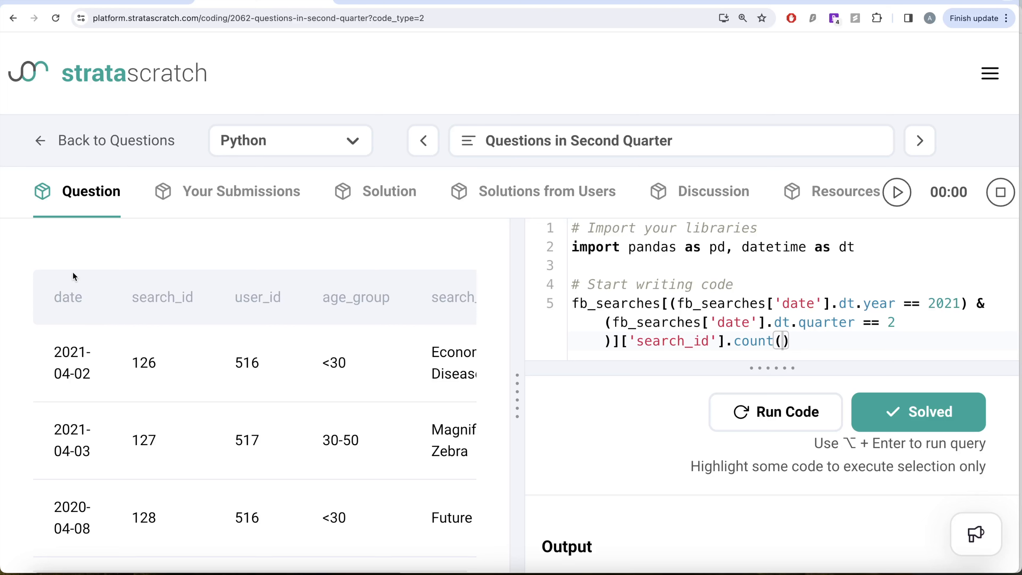
{"action": "mouse_move", "coordinate": [291, 337]}
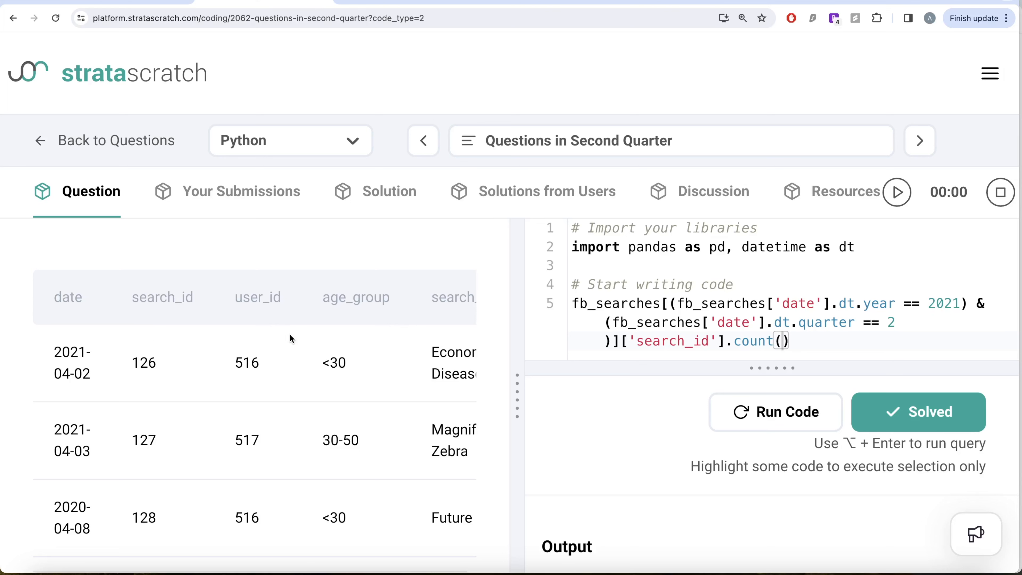
{"action": "mouse_move", "coordinate": [413, 390]}
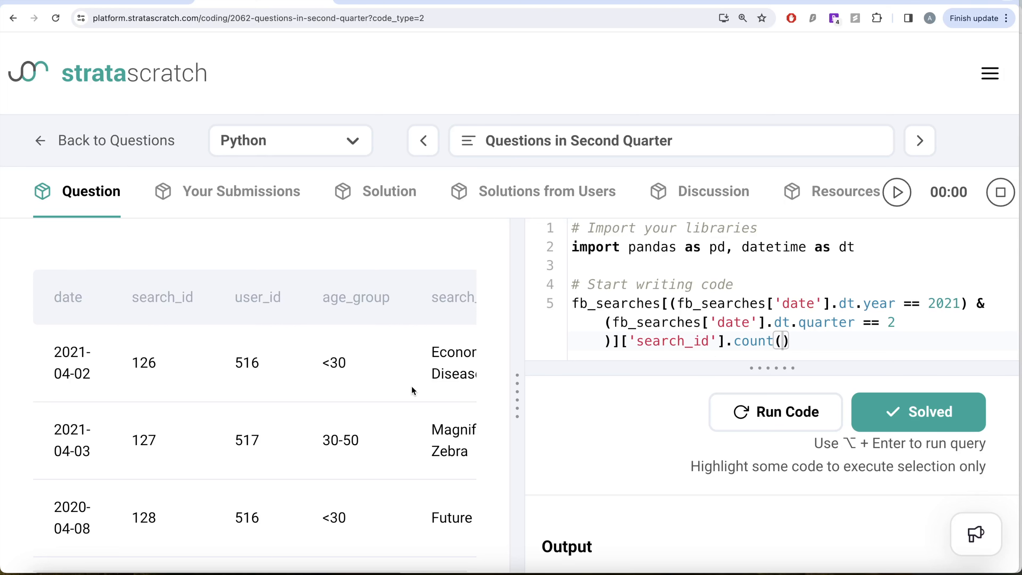
{"action": "mouse_move", "coordinate": [71, 367]}
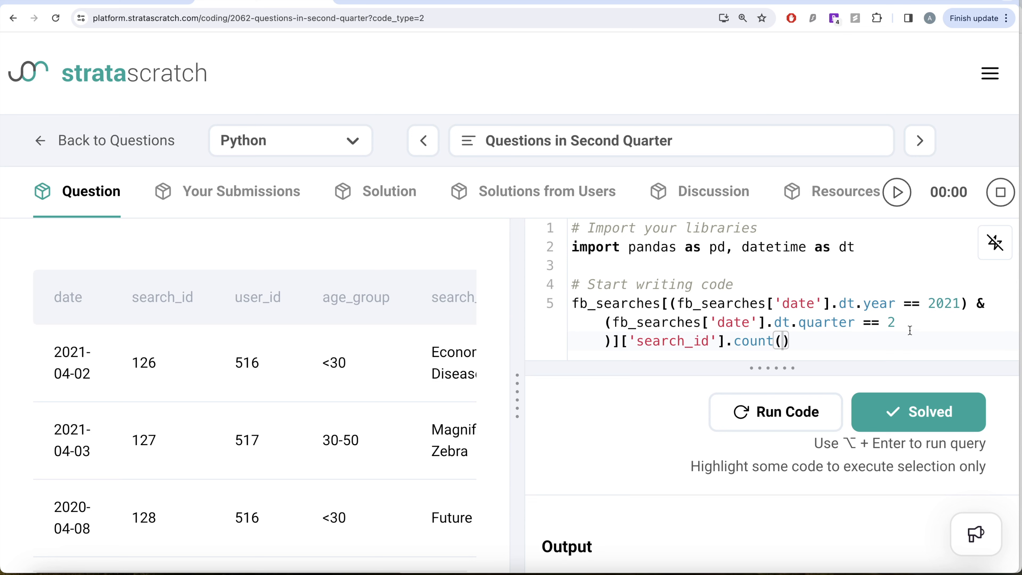
{"action": "mouse_move", "coordinate": [931, 288]}
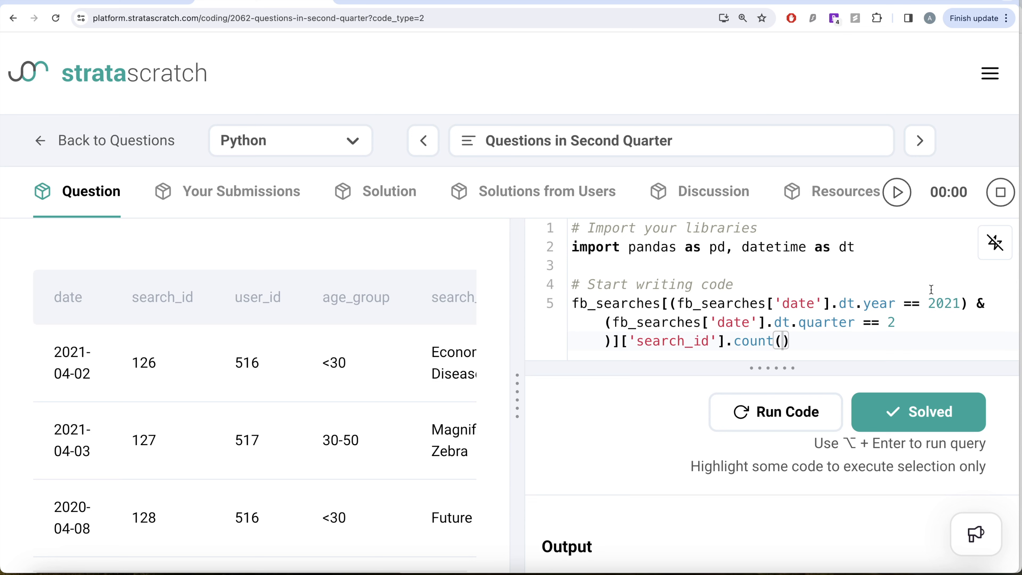
{"action": "mouse_move", "coordinate": [720, 339]}
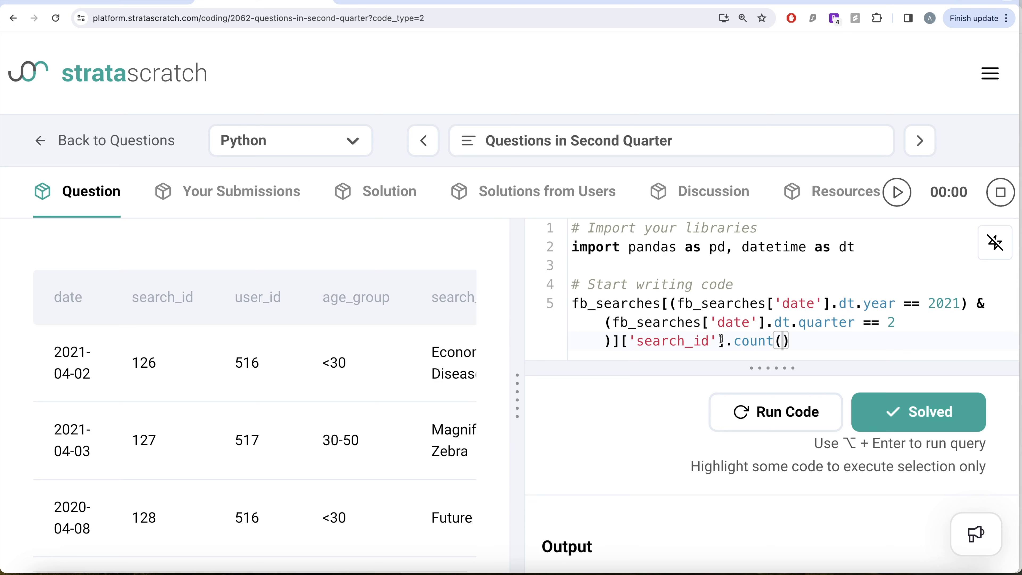